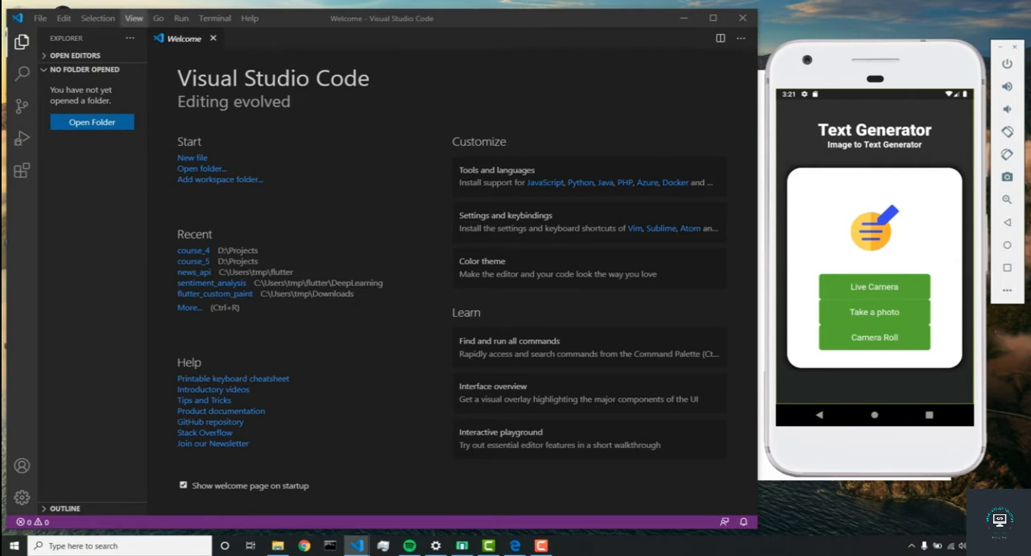
Run 'Flutter: New Project' from the Command Palette and name it generatelivecaptions.
click(161, 17)
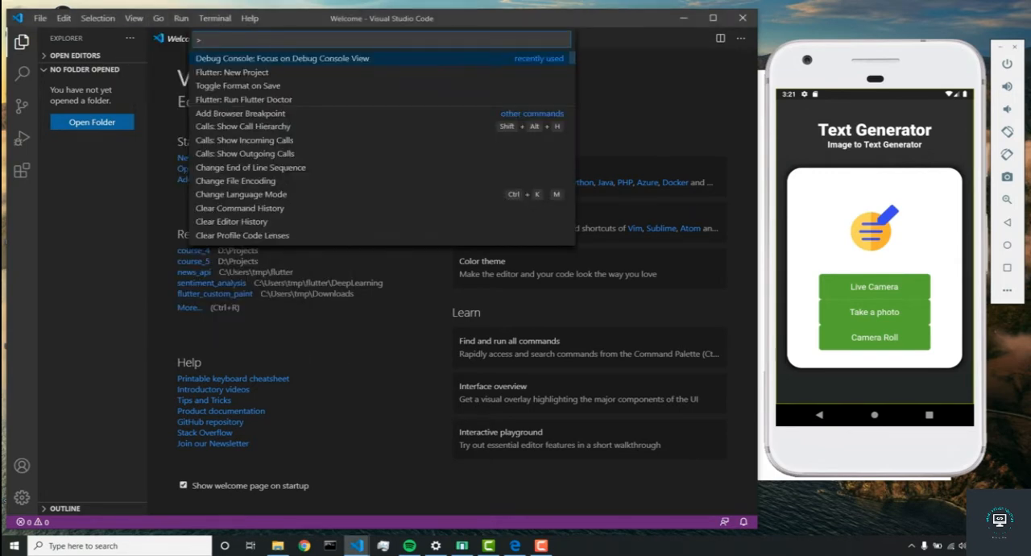
text(flutter)
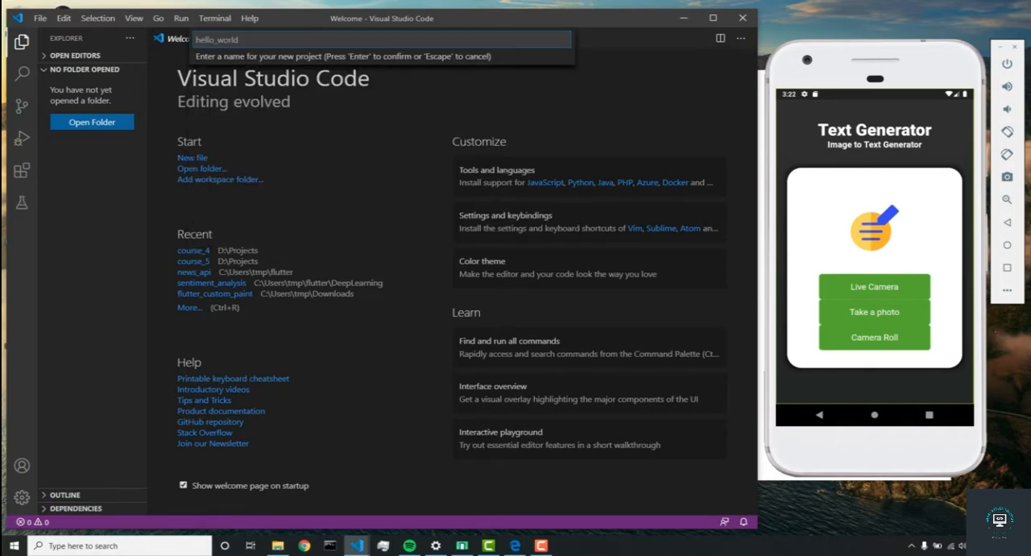
text(GenerateLiveC)
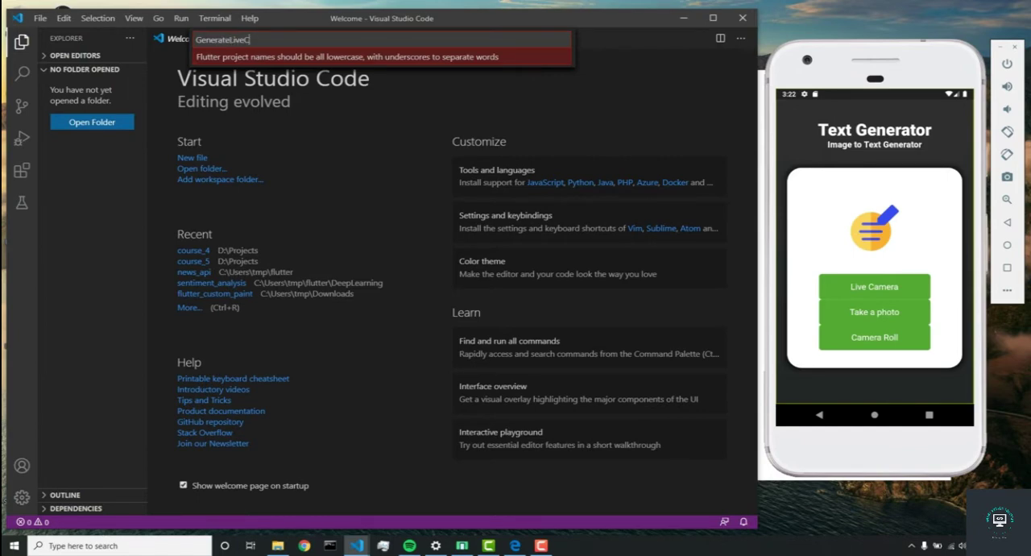
text(aptions)
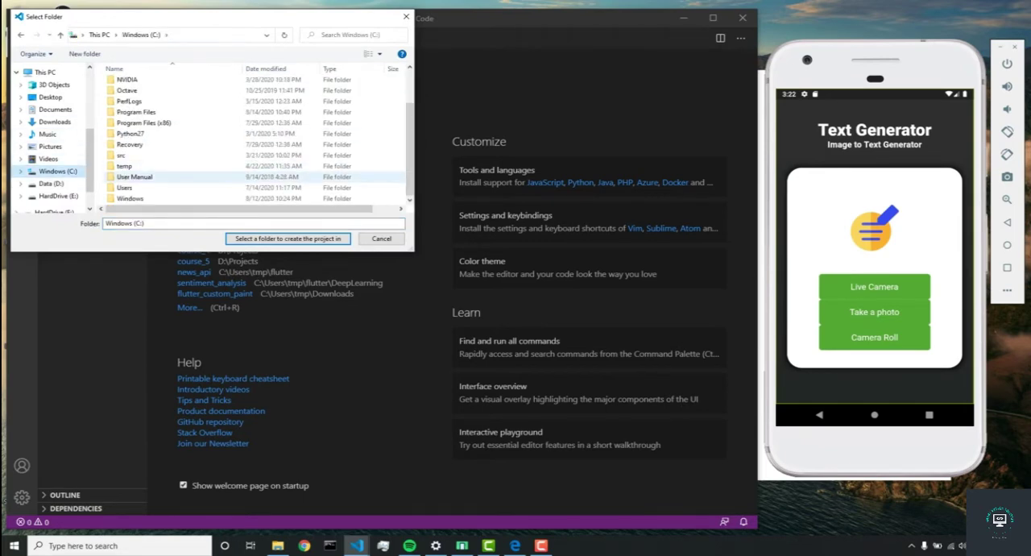
Choose the Users temp folder as the location for the new project.
click(134, 198)
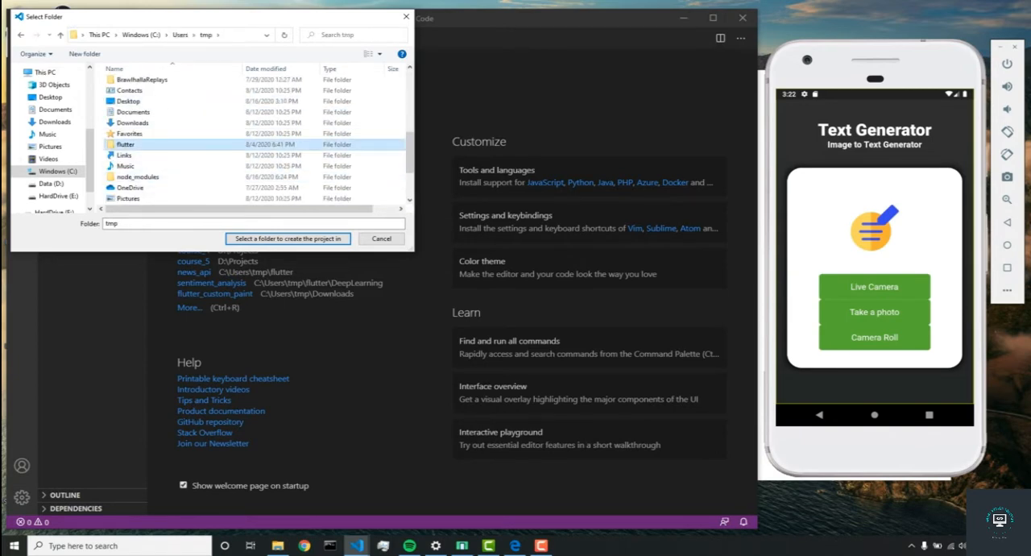
click(380, 238)
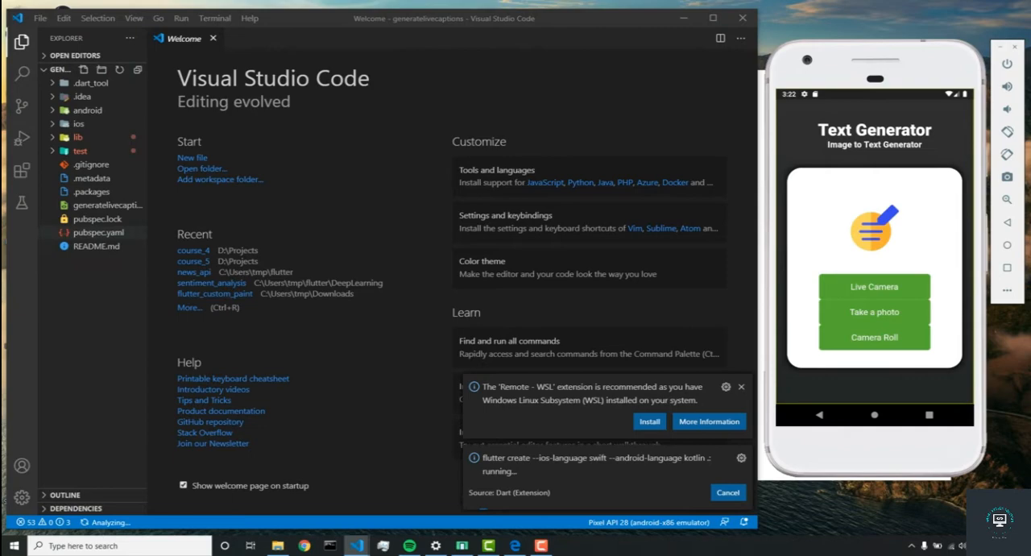
Review the generated main.dart, then bring up pubspec.yaml for editing.
click(100, 232)
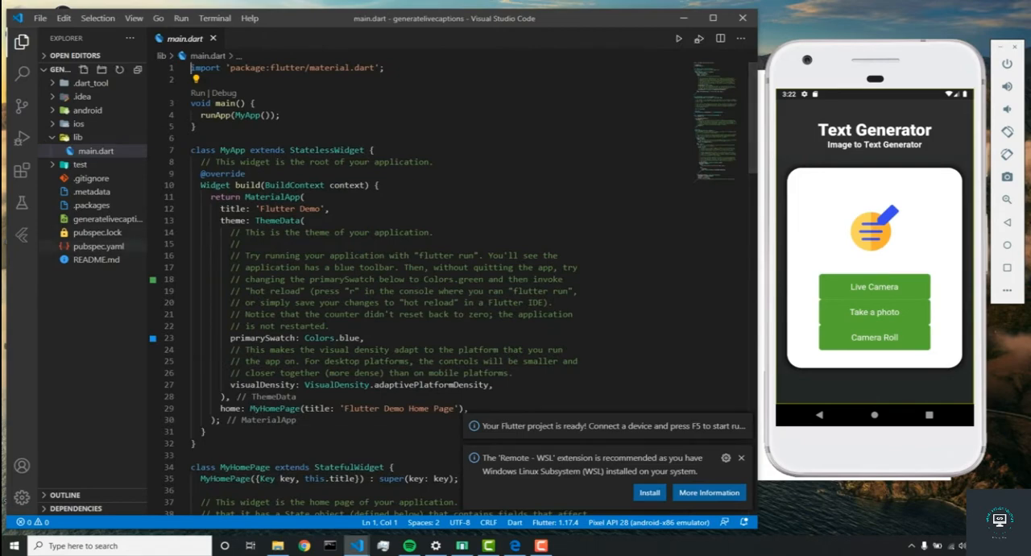
click(97, 245)
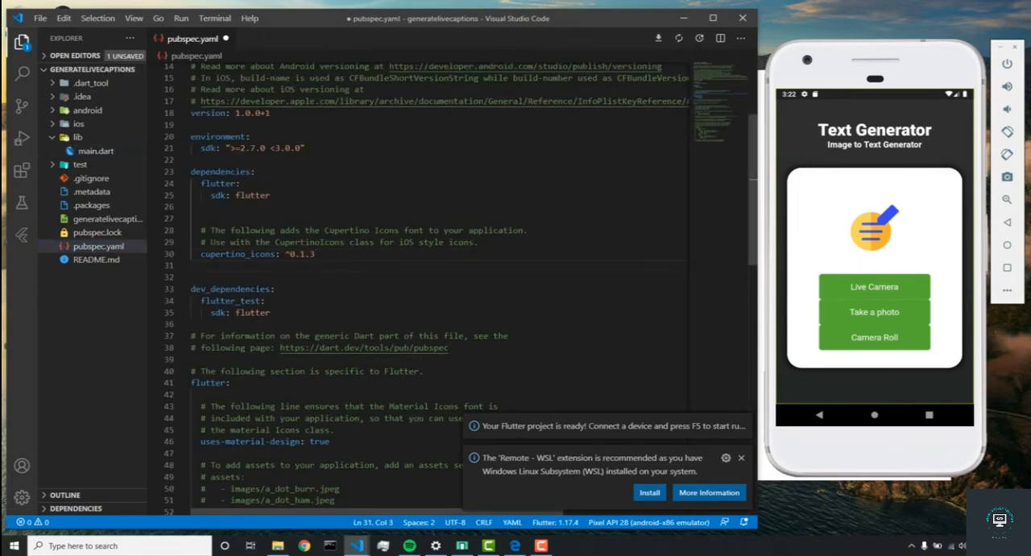
Add http, image_picker ^0.6.7+4 and http_parser under dependencies, then return to main.dart.
text(http:)
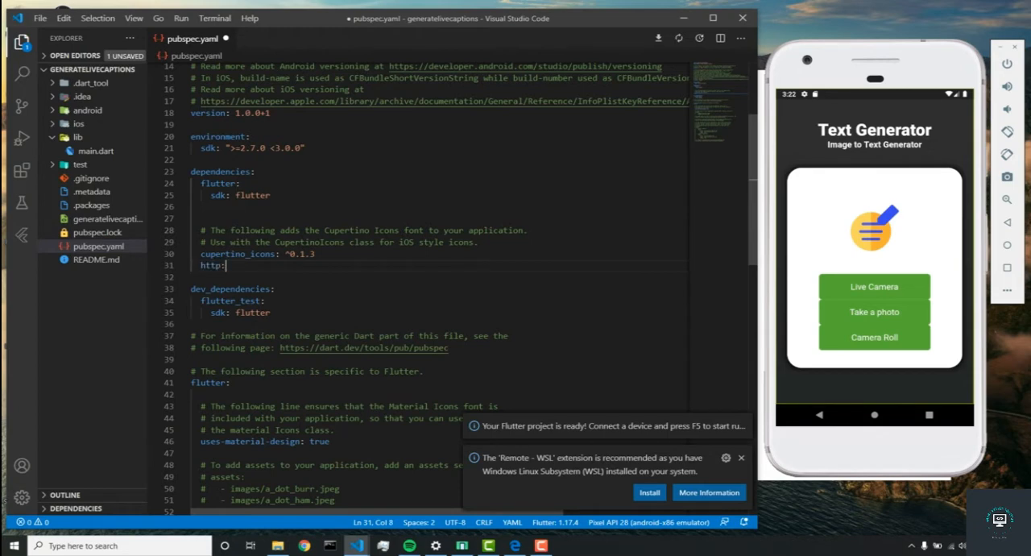
text(image)
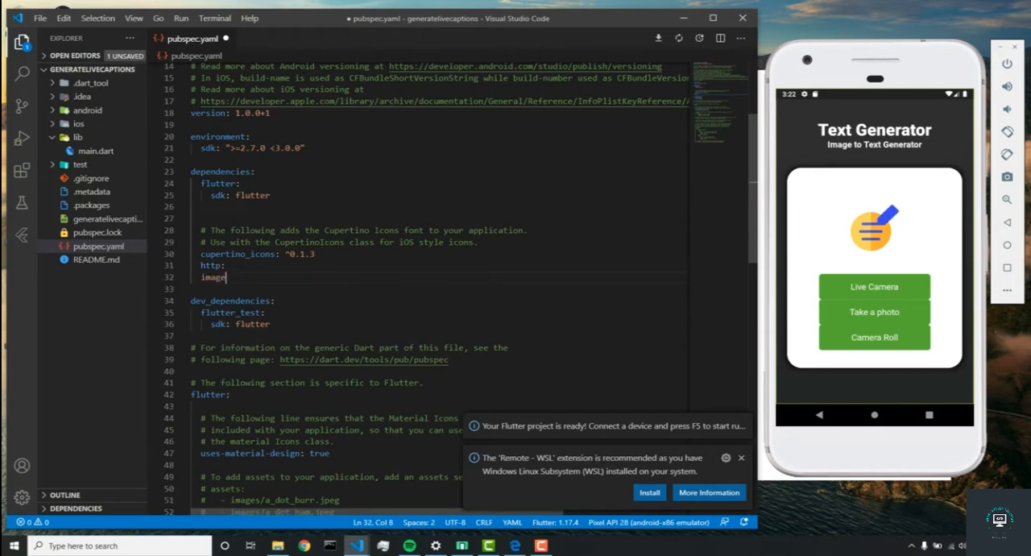
text(_picker)
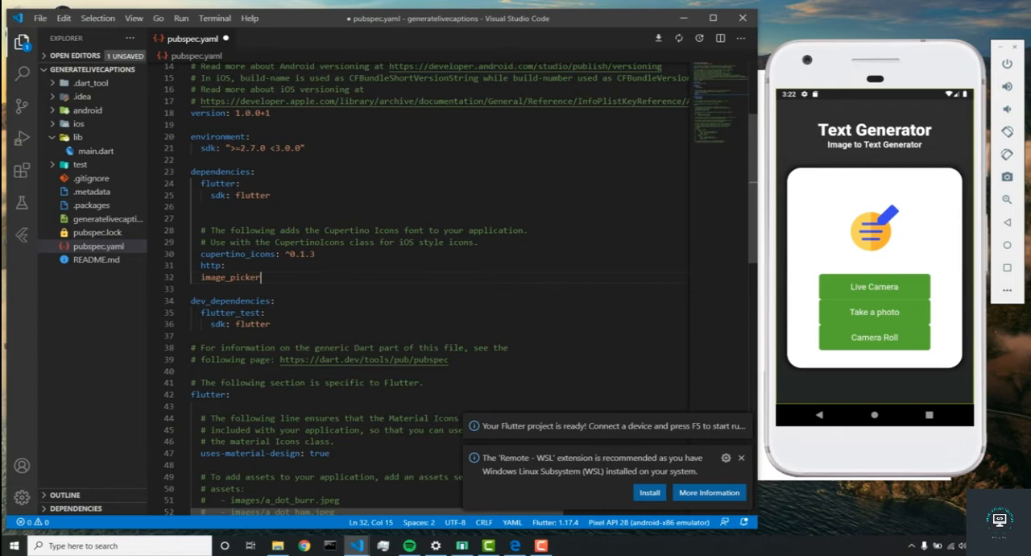
text(: ^)
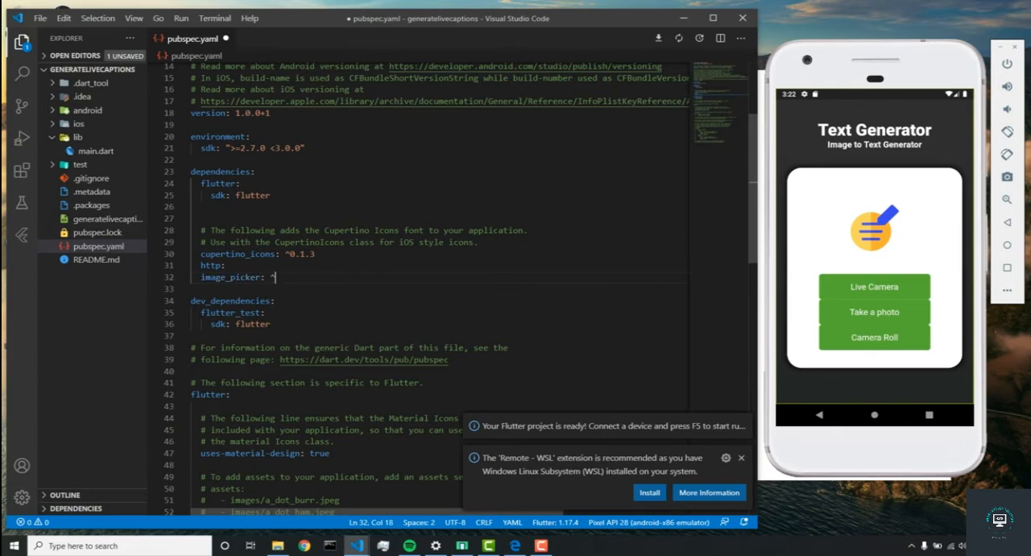
text(0.6.)
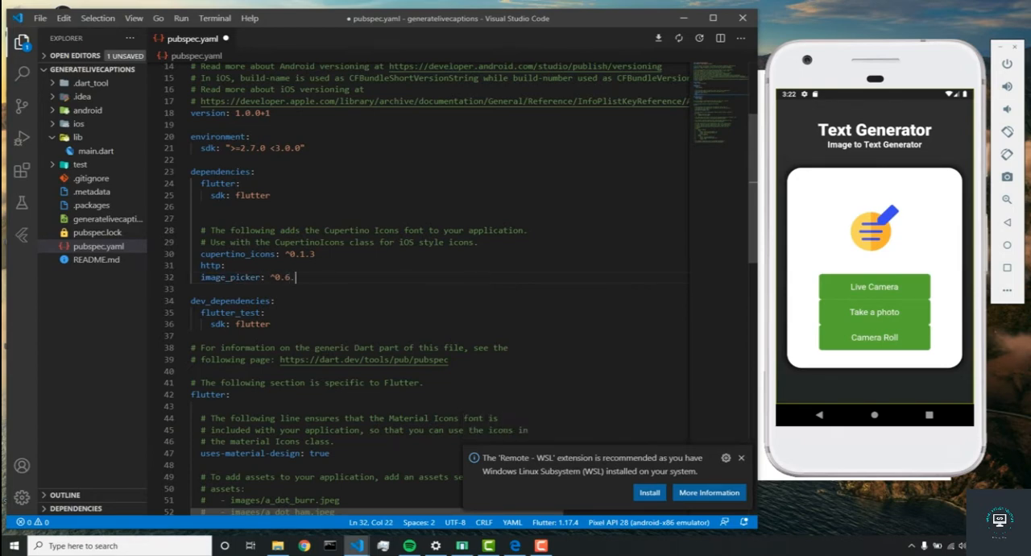
text(7+4)
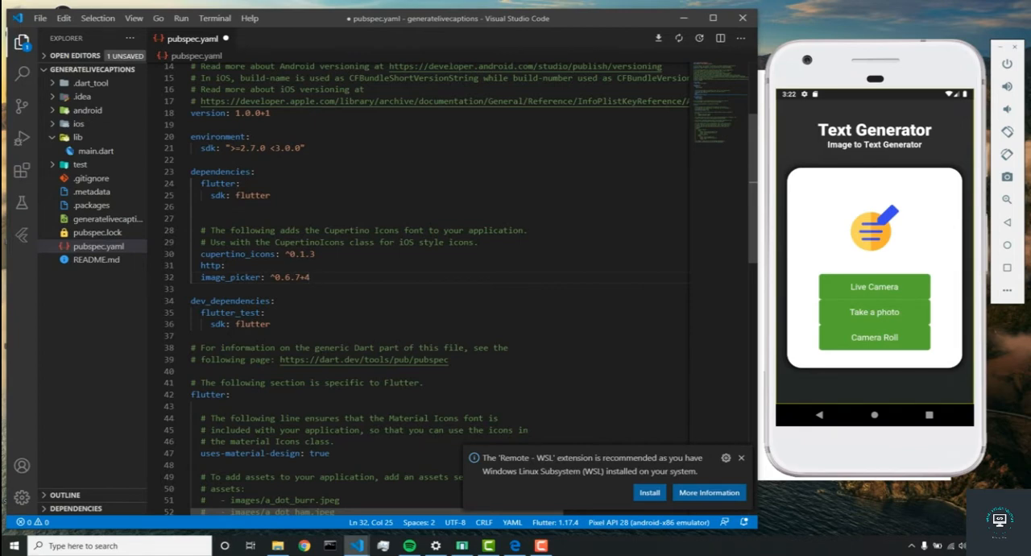
text(http)
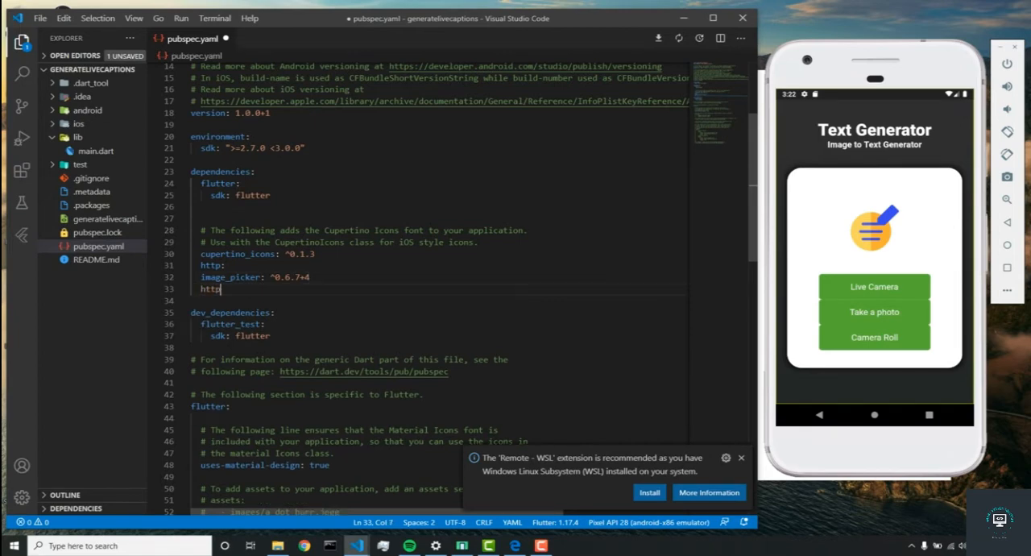
text(_parser:)
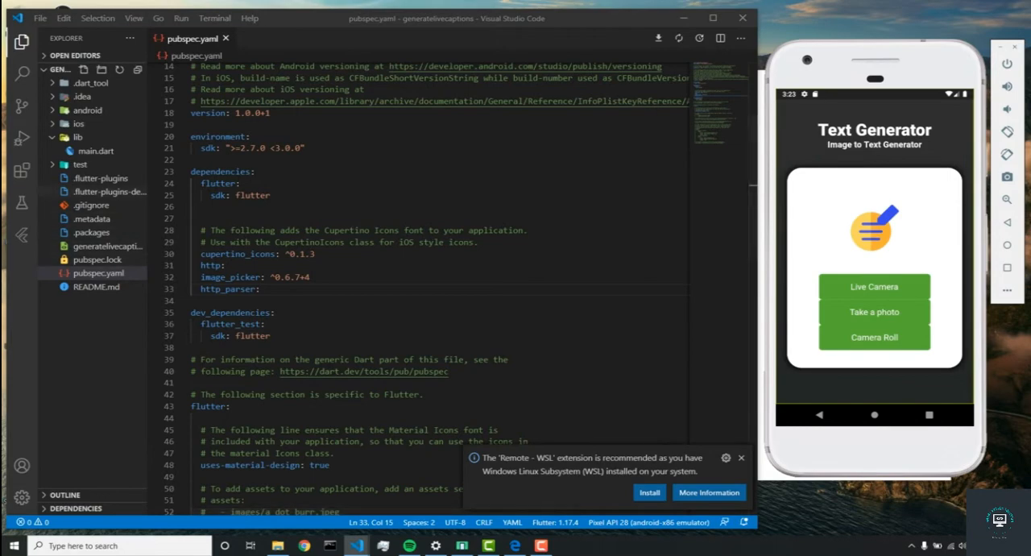
click(90, 152)
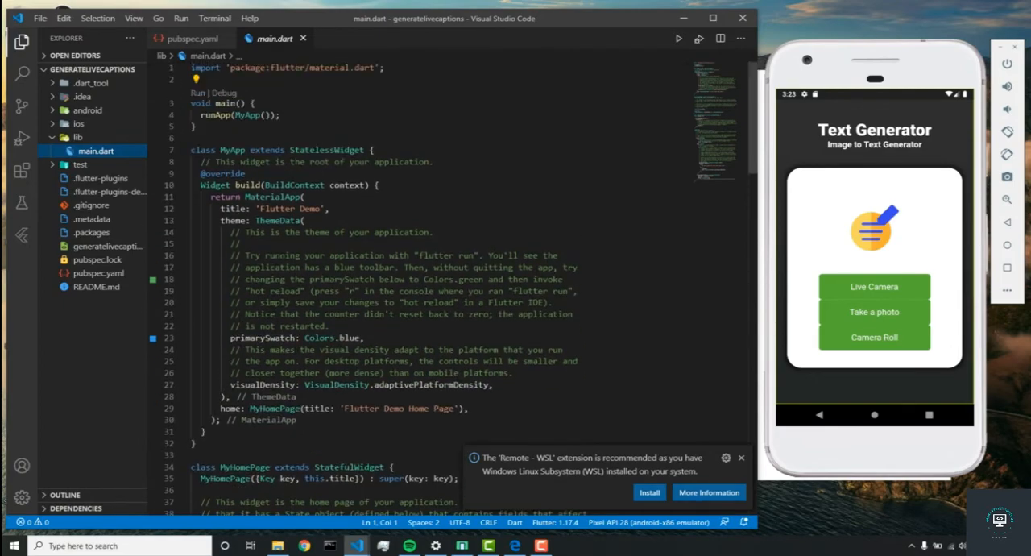
Return MaterialApp(title: 'Generate Live Captions', home: MySplash(), debugShowCheckedModeBanner: false) from MyApp.
scroll(down, 3)
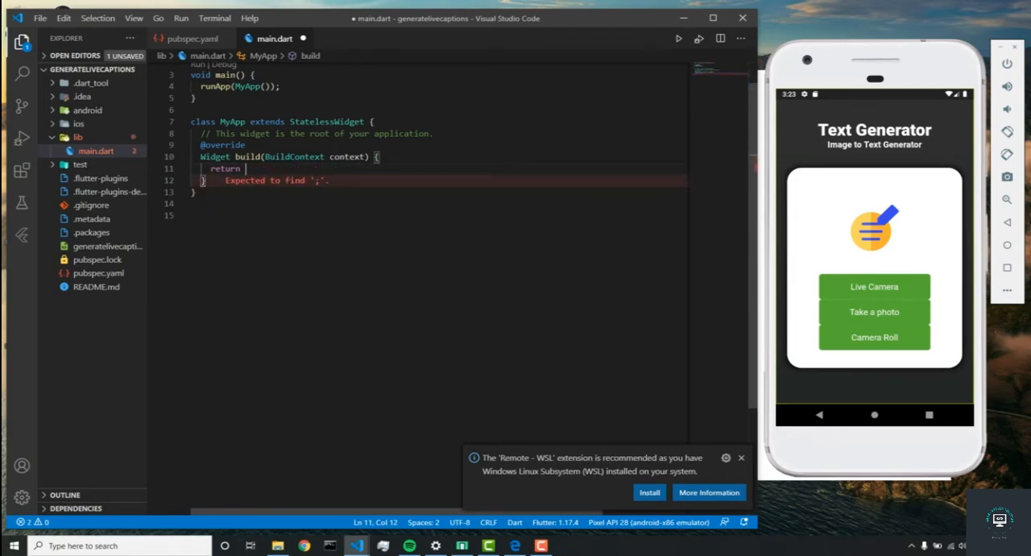
text(MaterialApp)
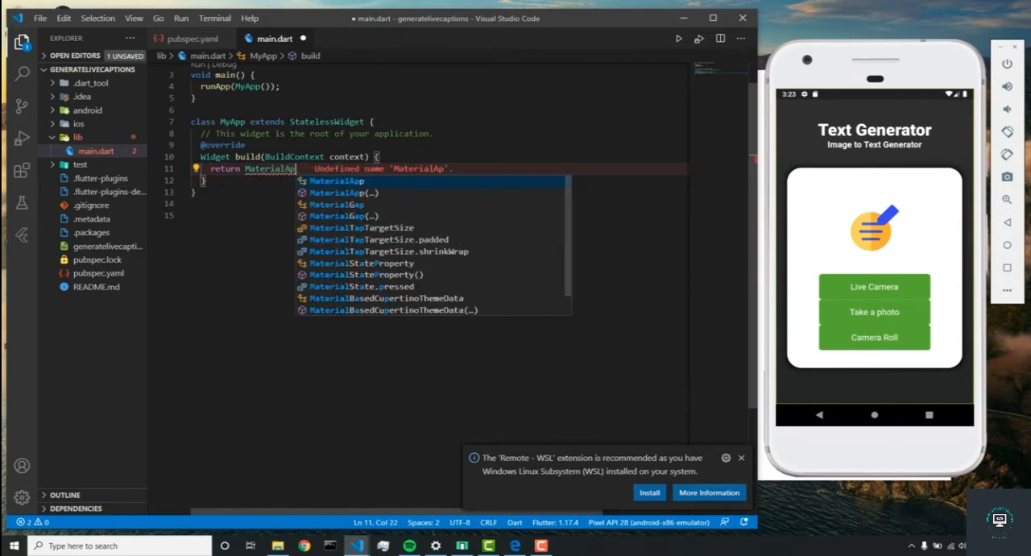
text(())
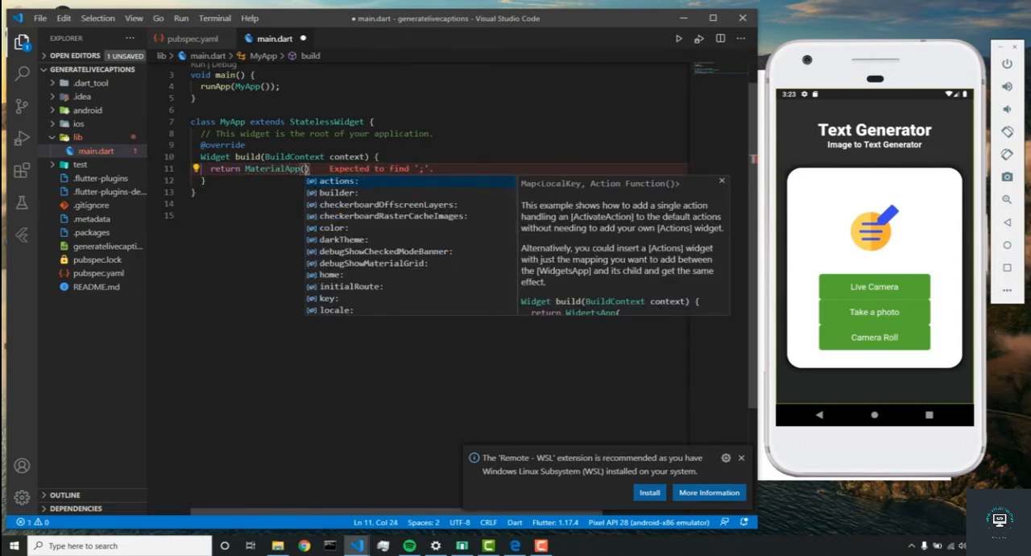
text(title: '')
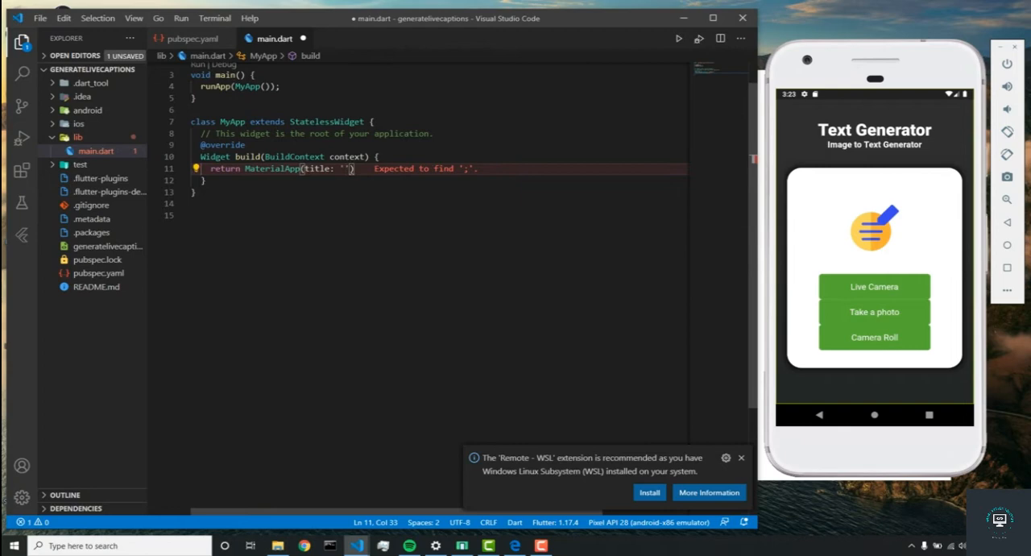
text(Generate Live Captions)
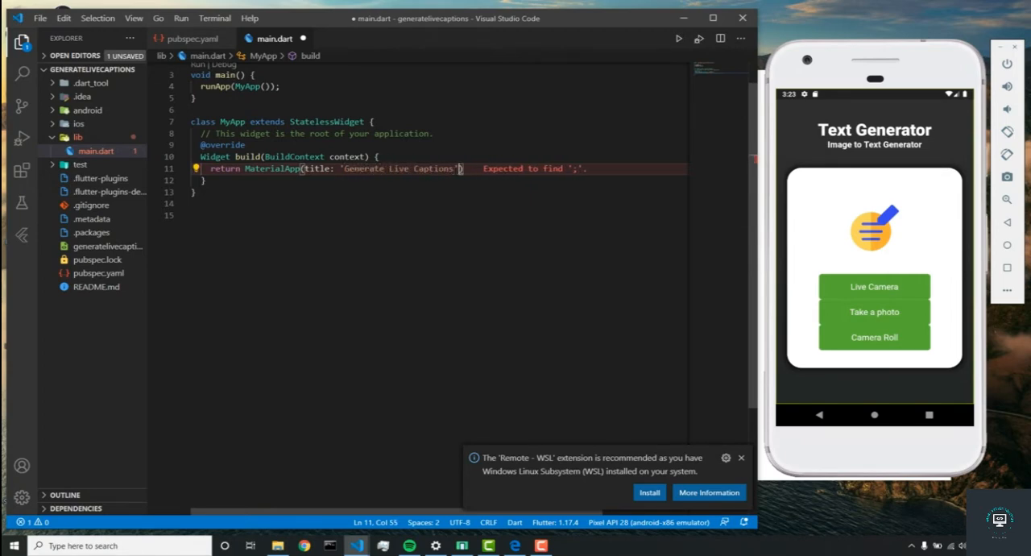
text(, gome:)
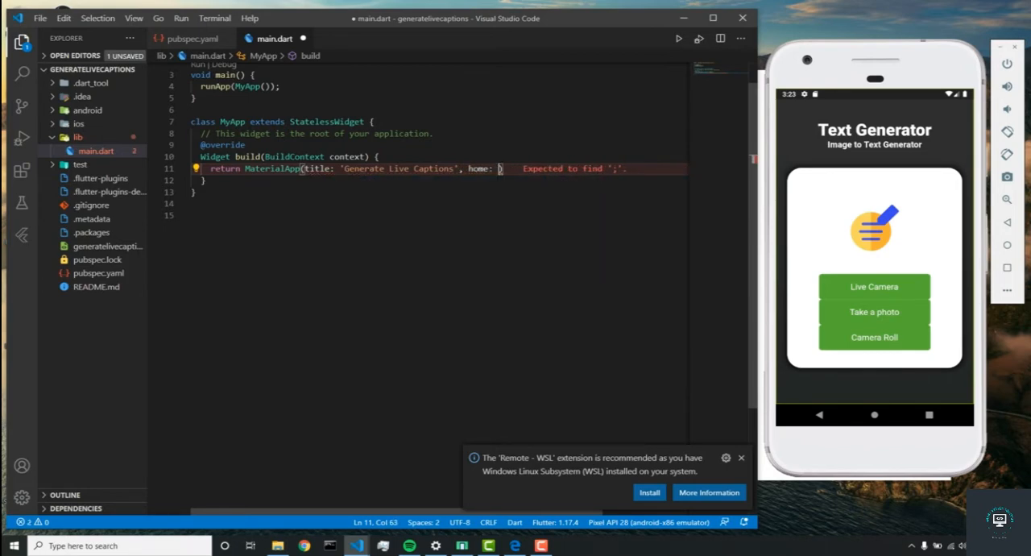
text(MySplash)
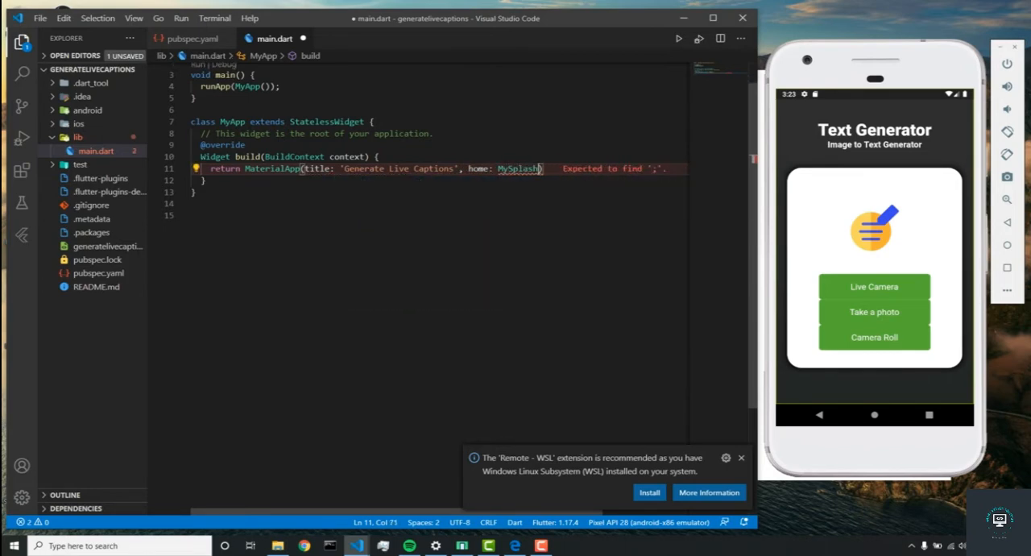
text(, debugShowCheckedModeBanner: ))
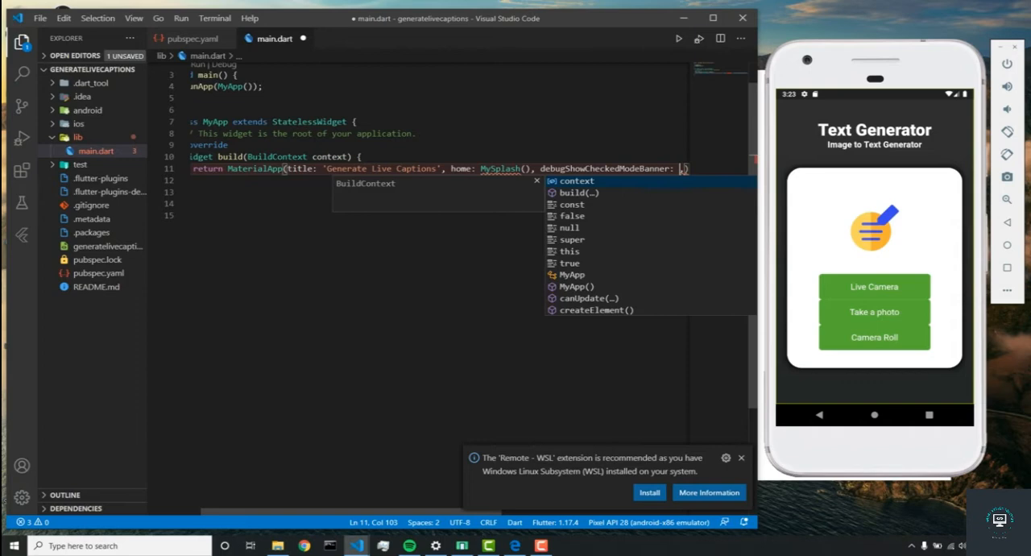
text(false,)
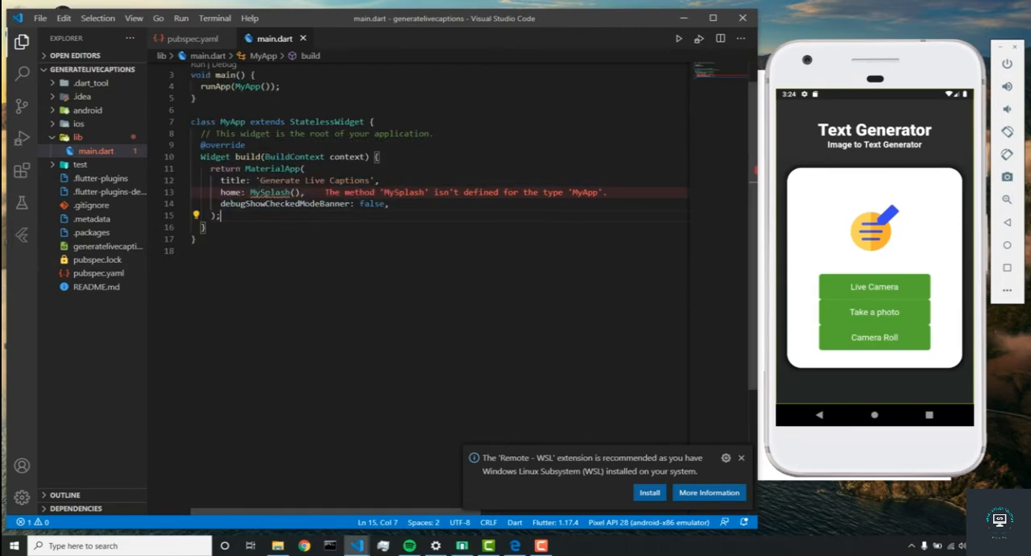
Create an empty splashscreen.dart file in the lib folder and open it.
right_click(77, 137)
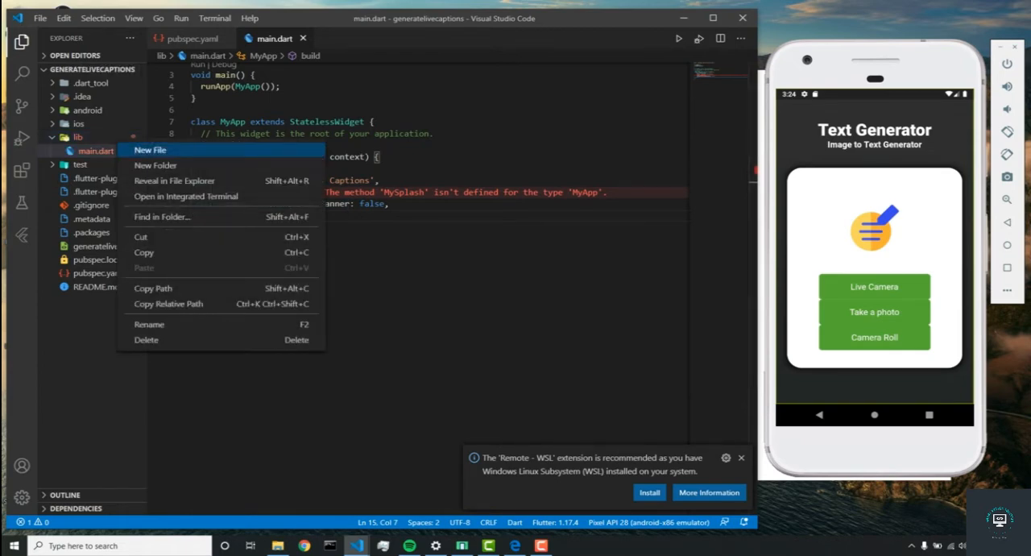
click(150, 149)
text(splashscreen.dar)
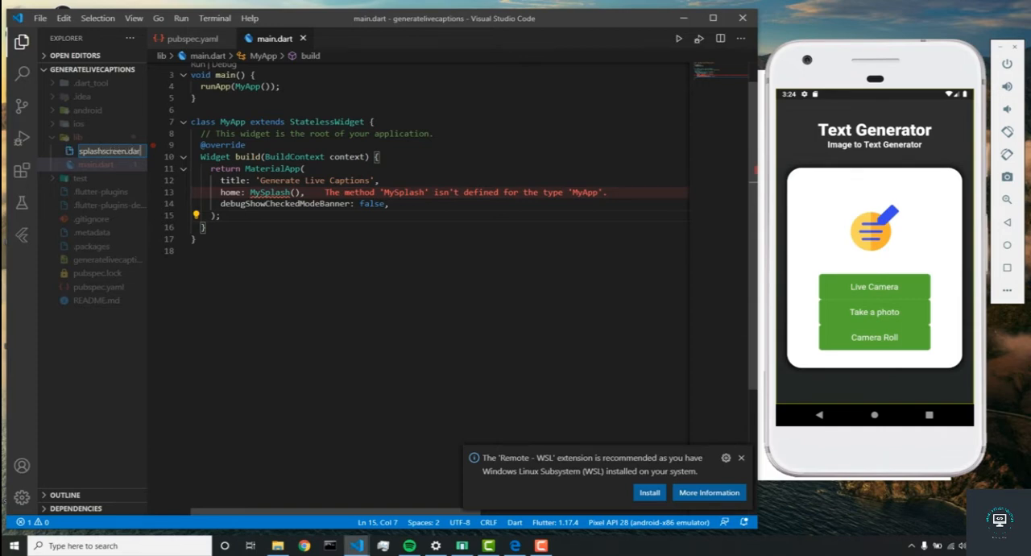
click(100, 164)
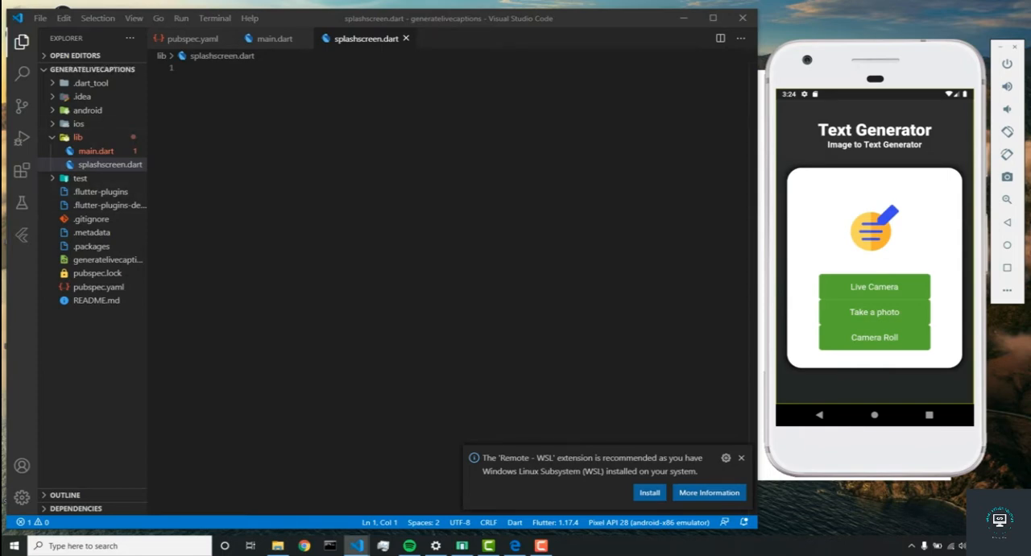
Insert a MySplash stateful widget via the stf snippet with the flutter/material.dart import.
text(stf)
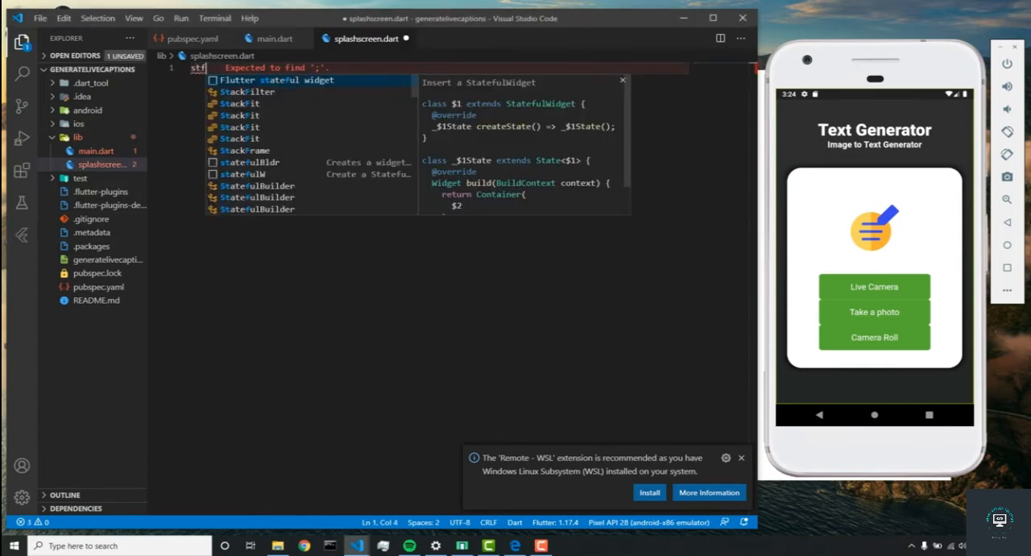
click(274, 81)
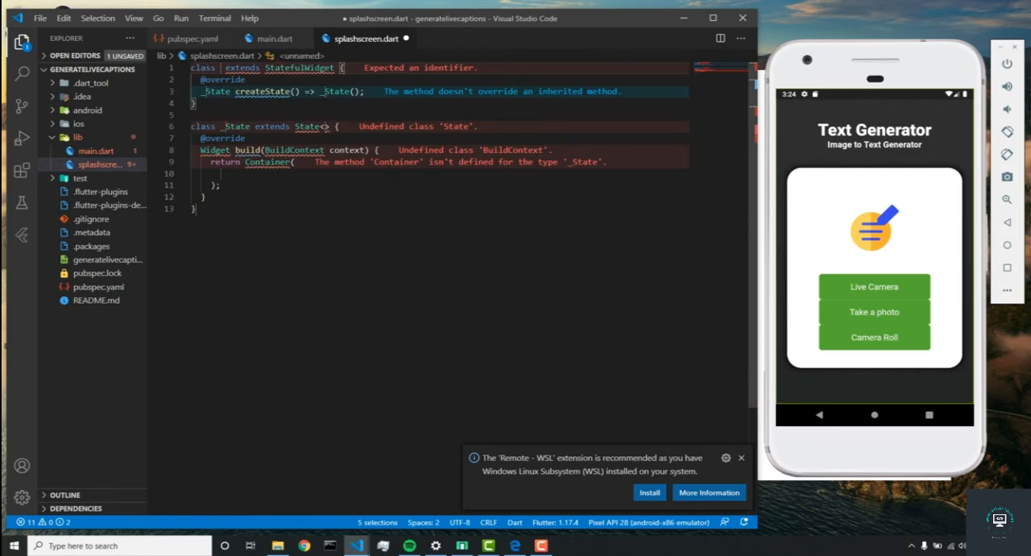
text(MySplash)
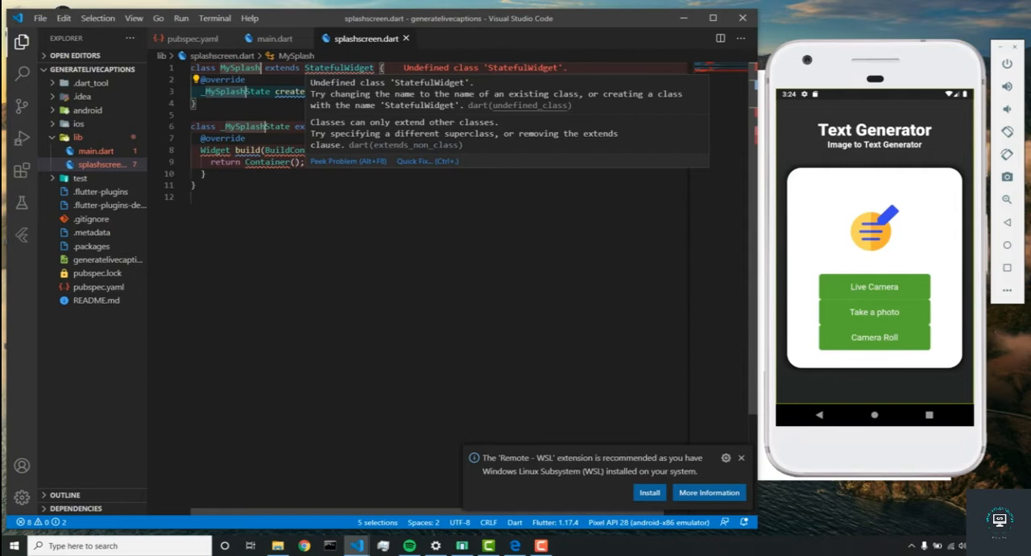
text(import 'package:flutter/material.dart';)
text(import 'splas';)
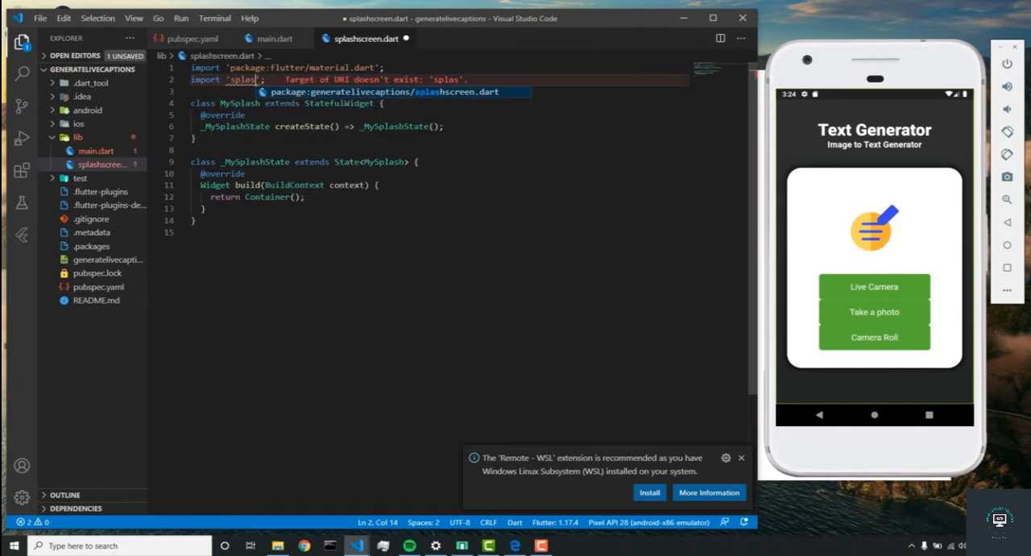
key(Backspace)
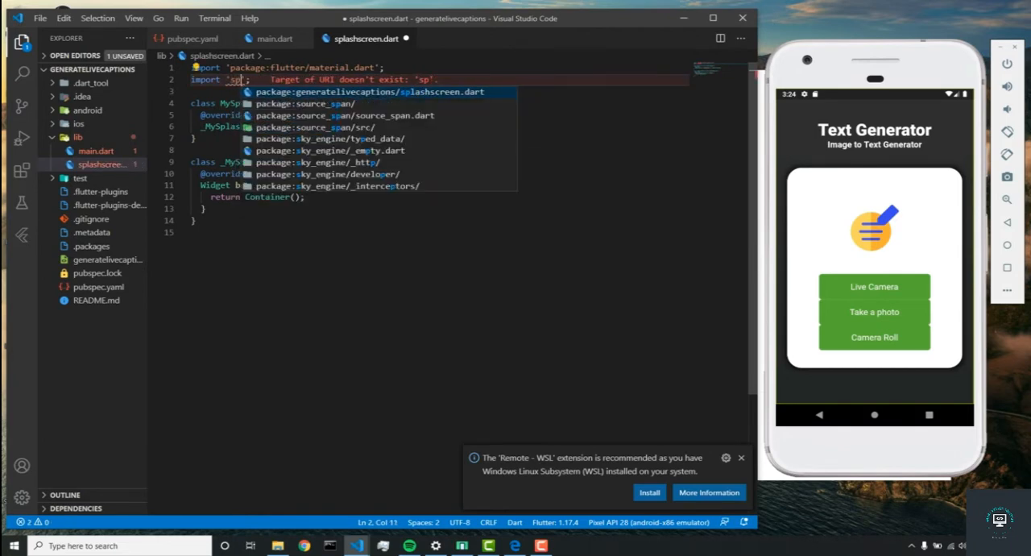
text(package:splas)
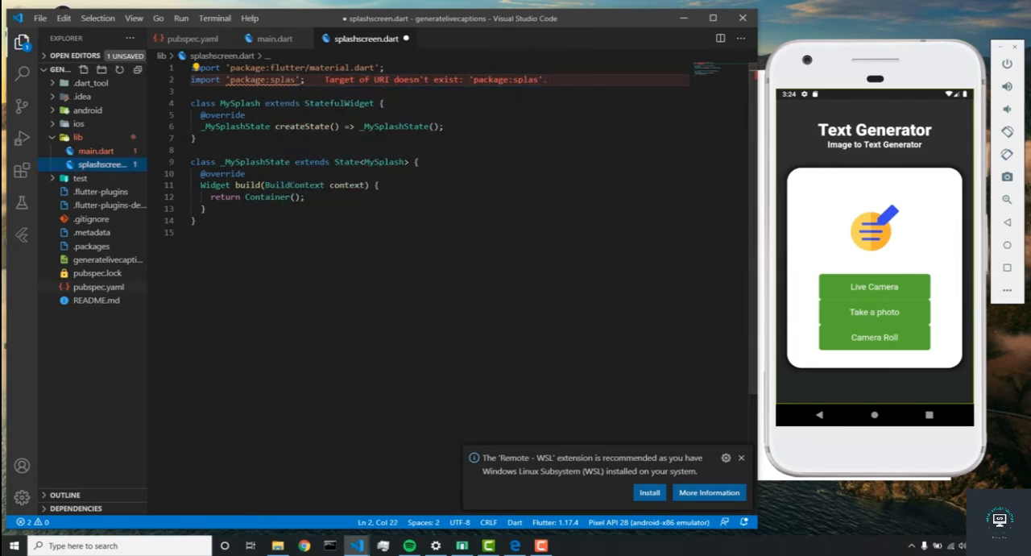
click(184, 39)
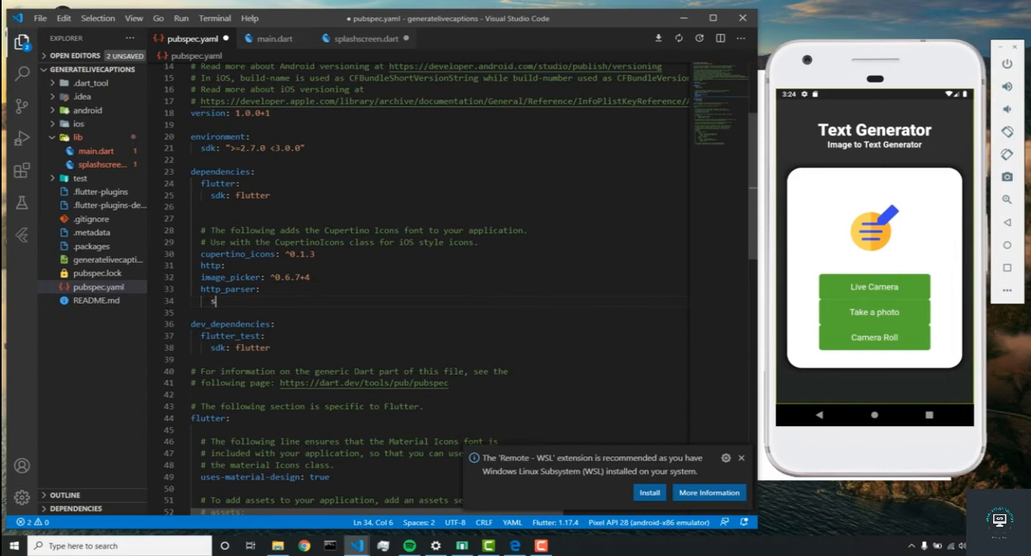
Add the splashscreen dependency to pubspec.yaml and go back to splashscreen.dart.
text(plashscreen:)
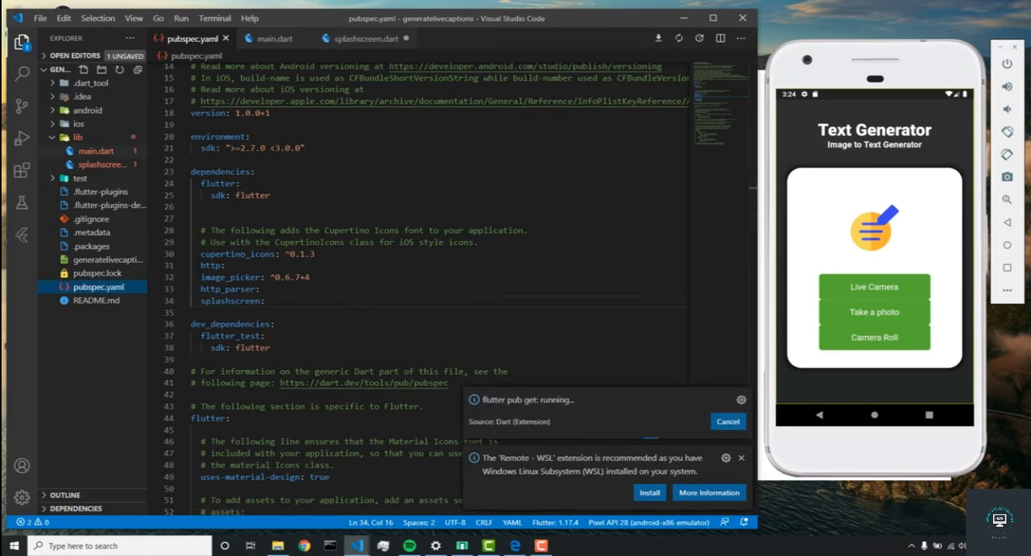
click(357, 39)
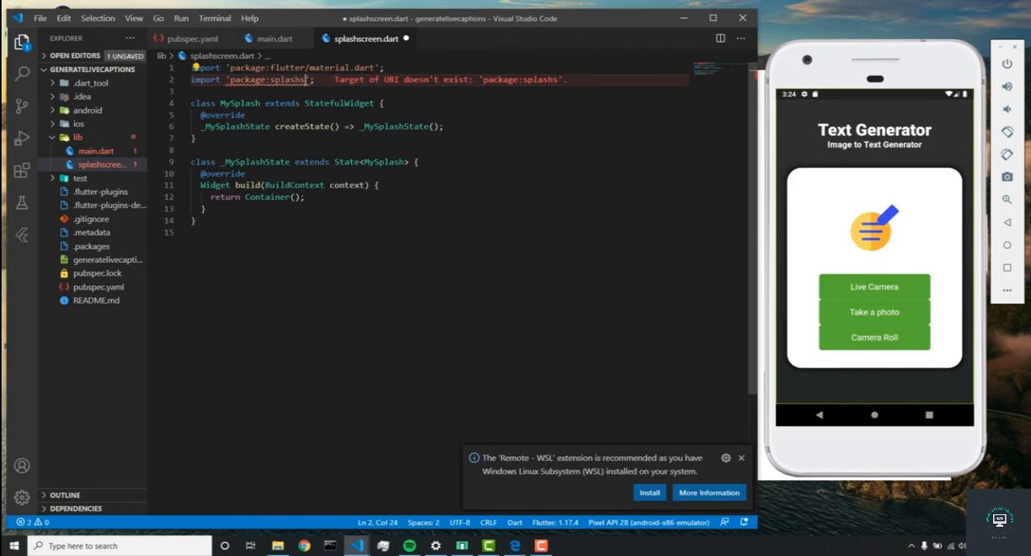
Import the splashscreen package and return SplashScreen with seconds: 2 and navigateAfterSeconds: Home().
text(creen)
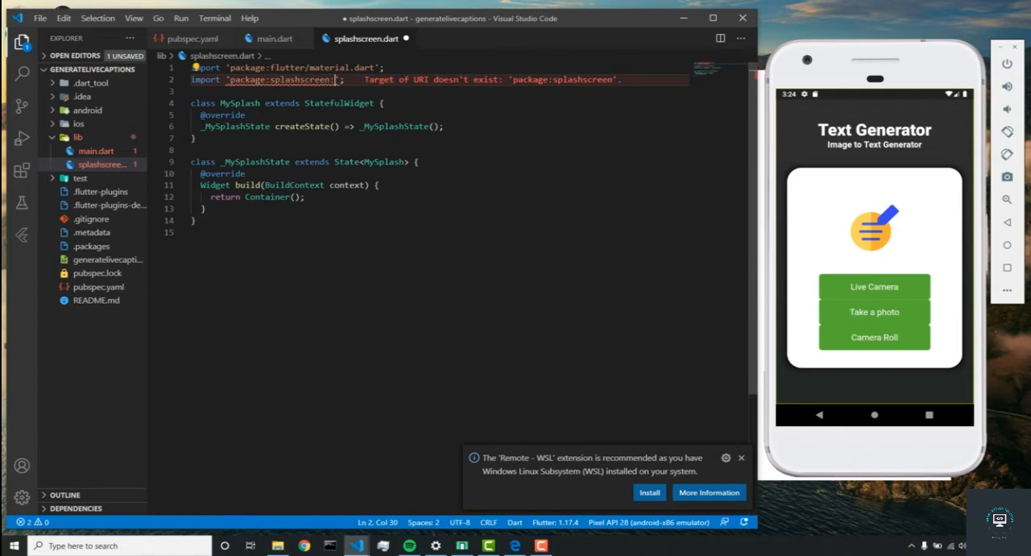
key(Backspace)
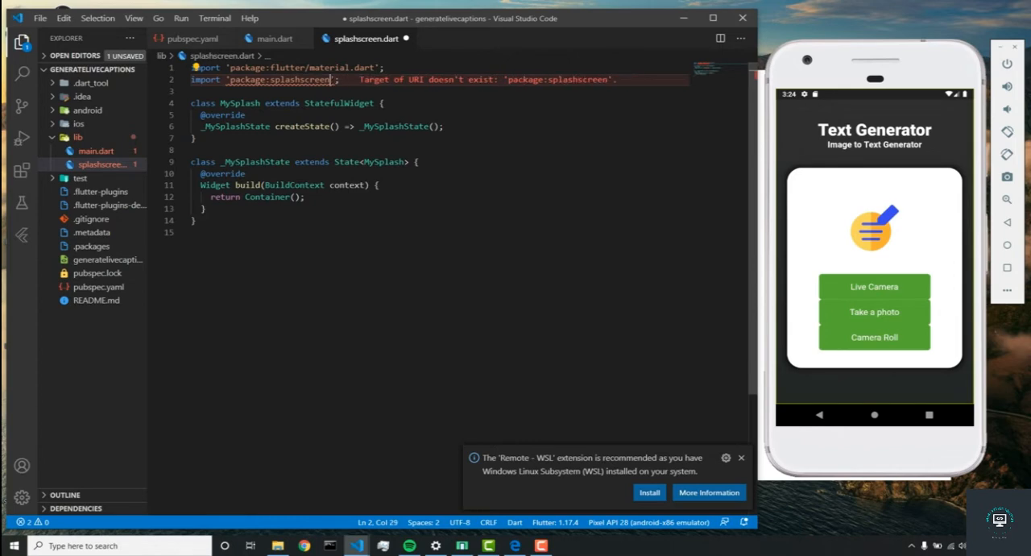
text(/splashscreen.dart)
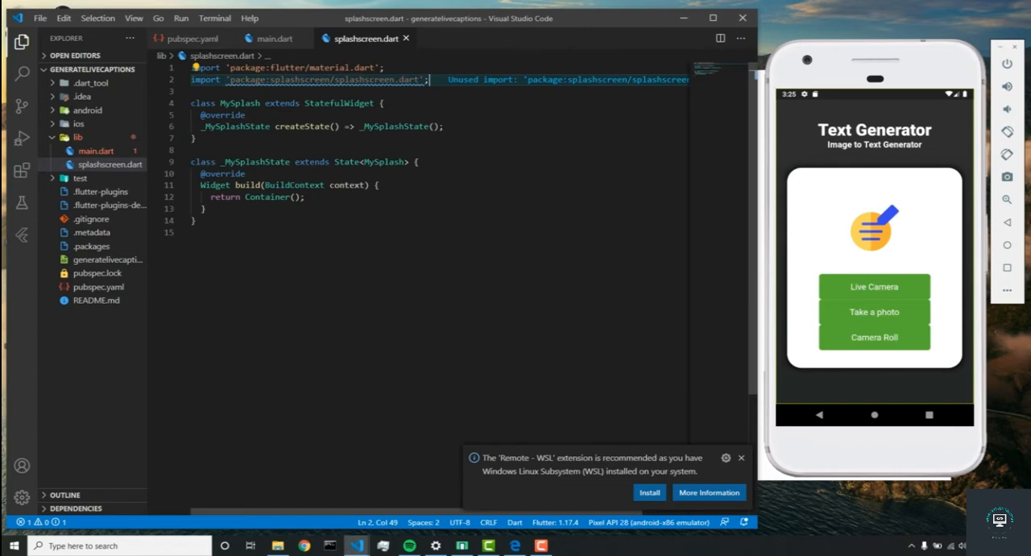
double_click(268, 198)
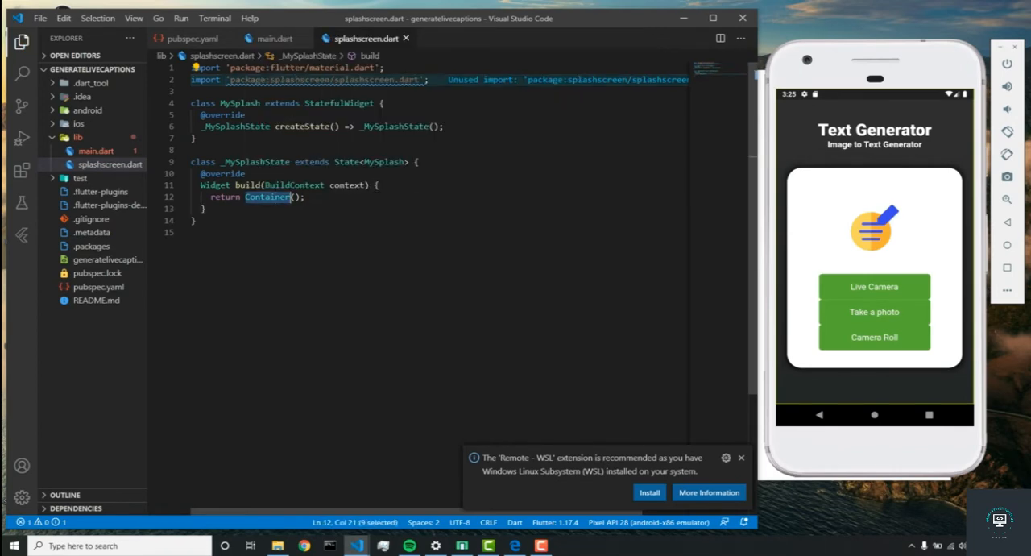
text(SplashScr)
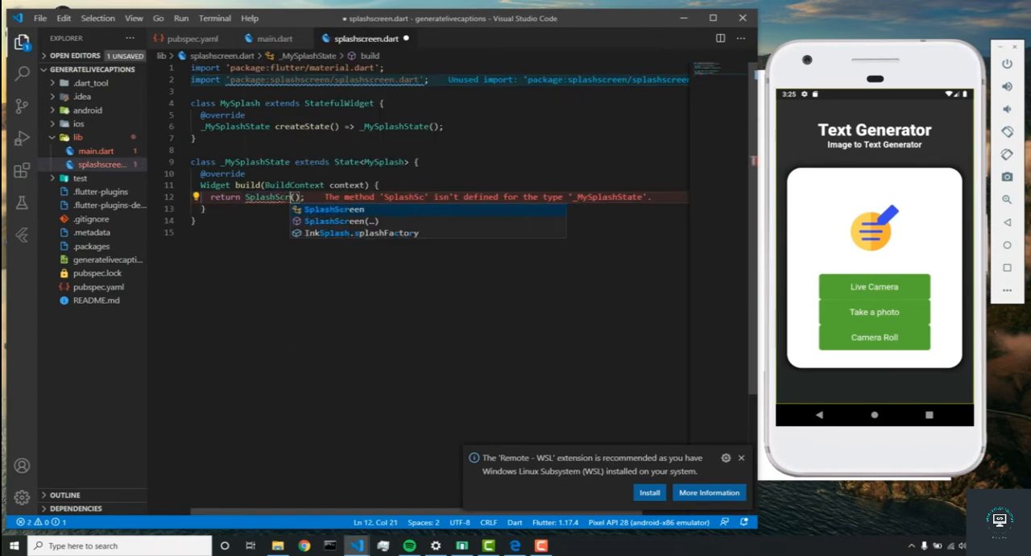
click(352, 209)
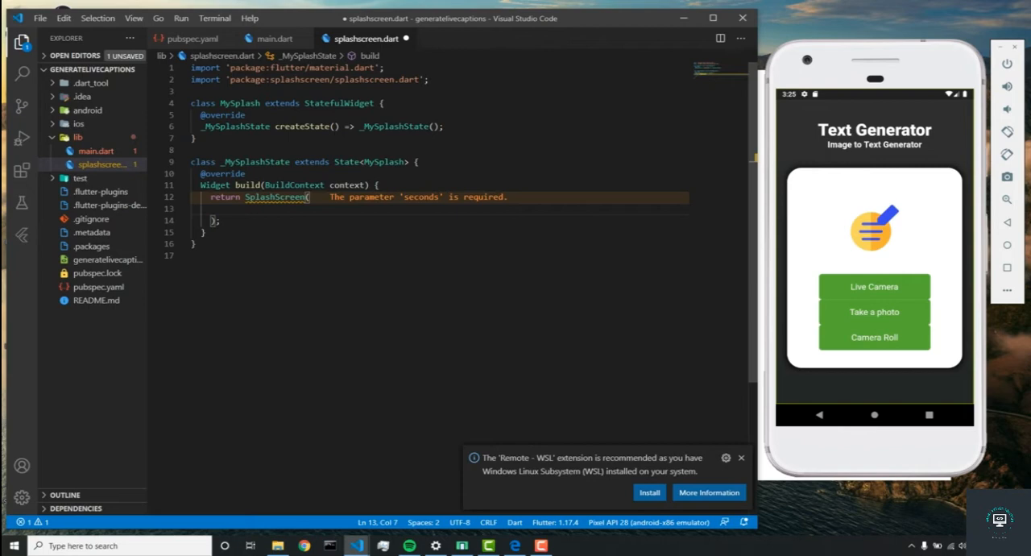
text(seconds: 2,)
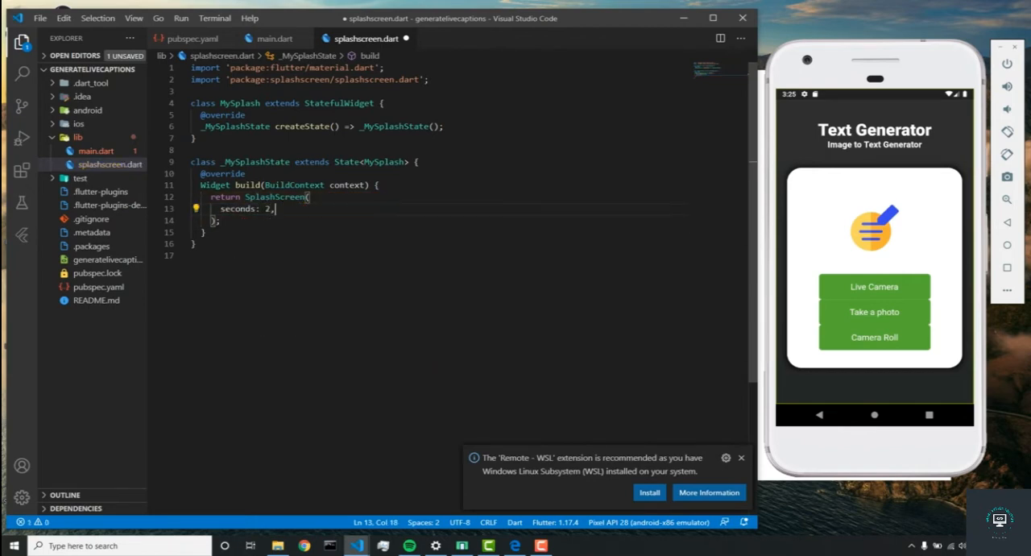
text(navigateAfterSeconds: Home(),)
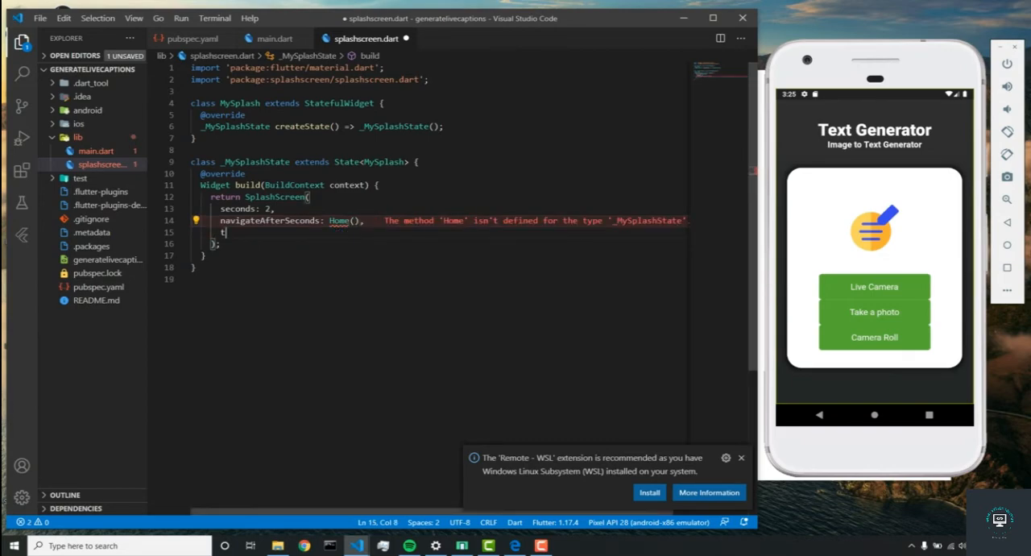
text(itle: Text('Text Generator)
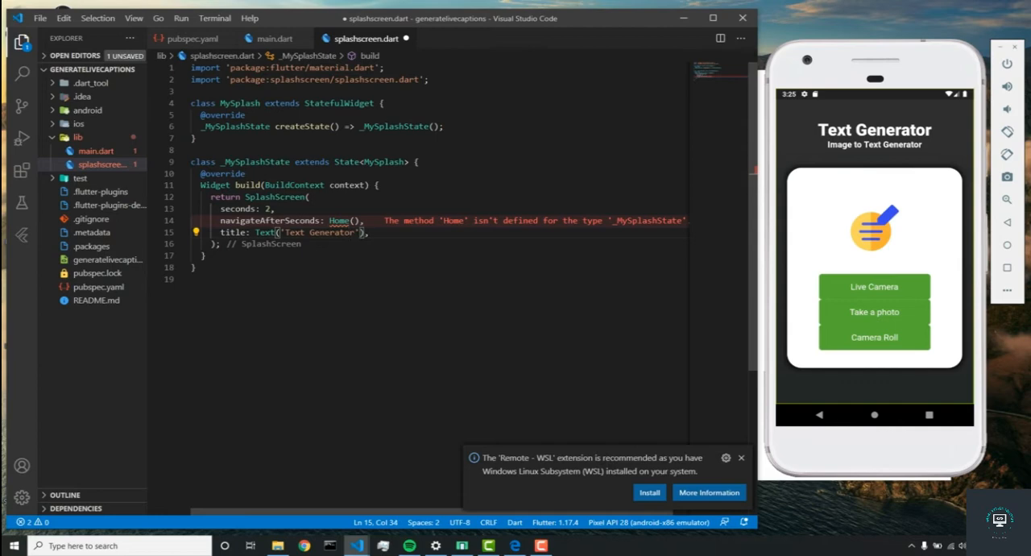
Style the 'Text Generator' title bold, fontSize 30, Colors.white and start an asset image.
text(, style: TextStyle()
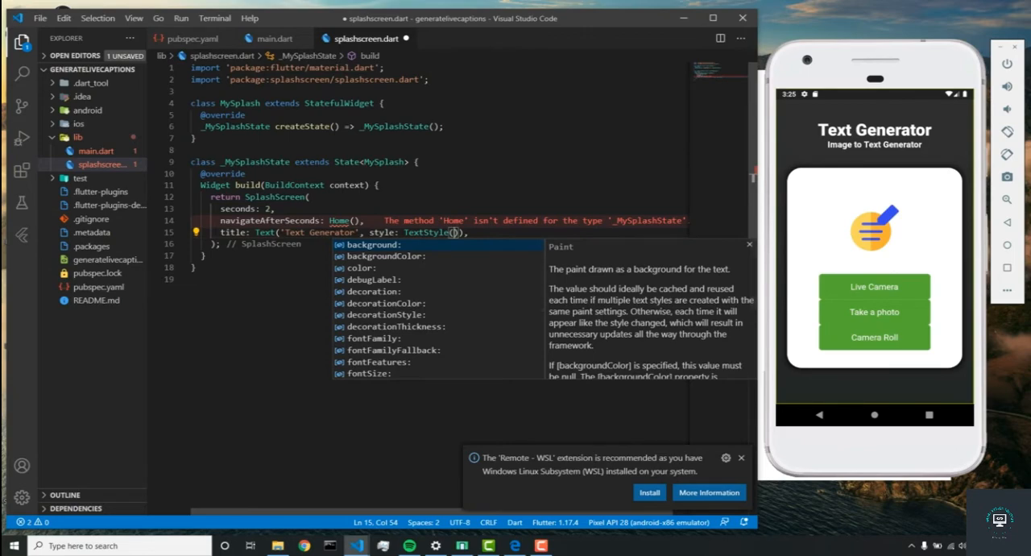
text(fontWeight: GF)
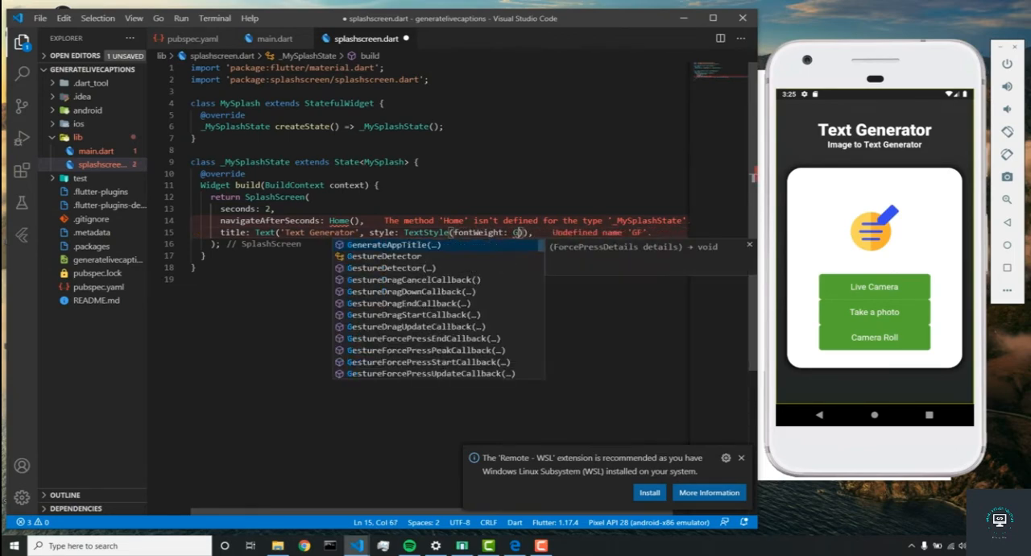
text(fontWeight.bold,)
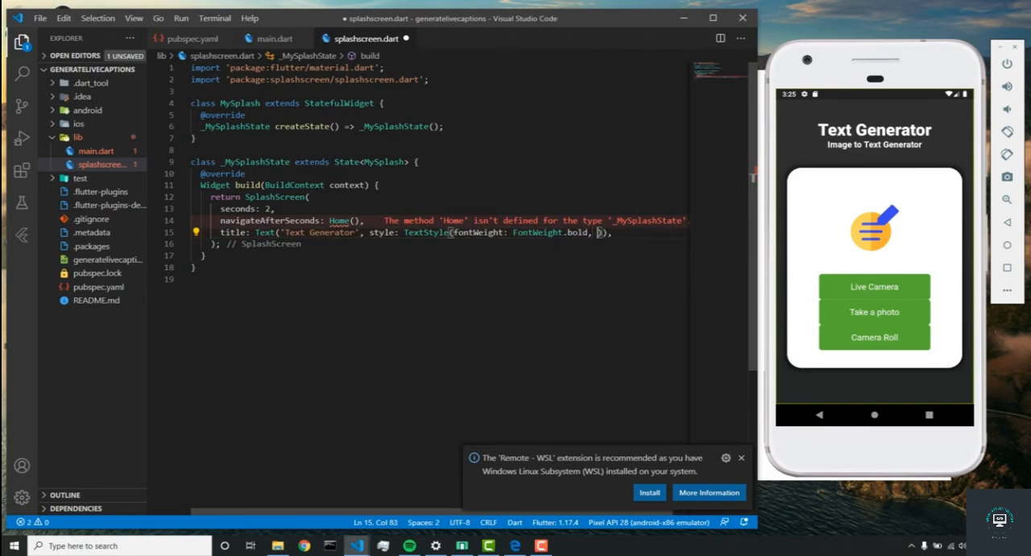
text(fontSize: 30, color)
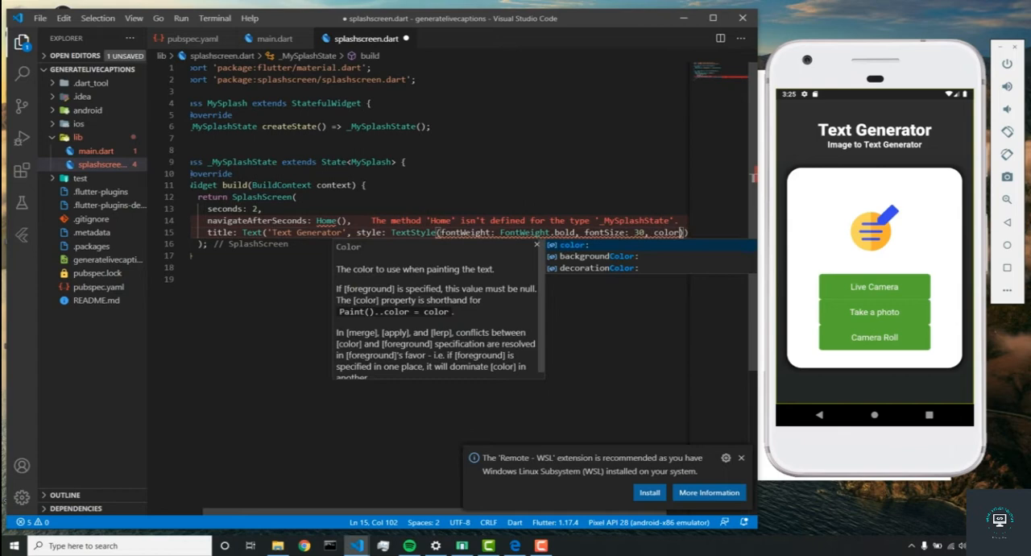
text(Colors.white)
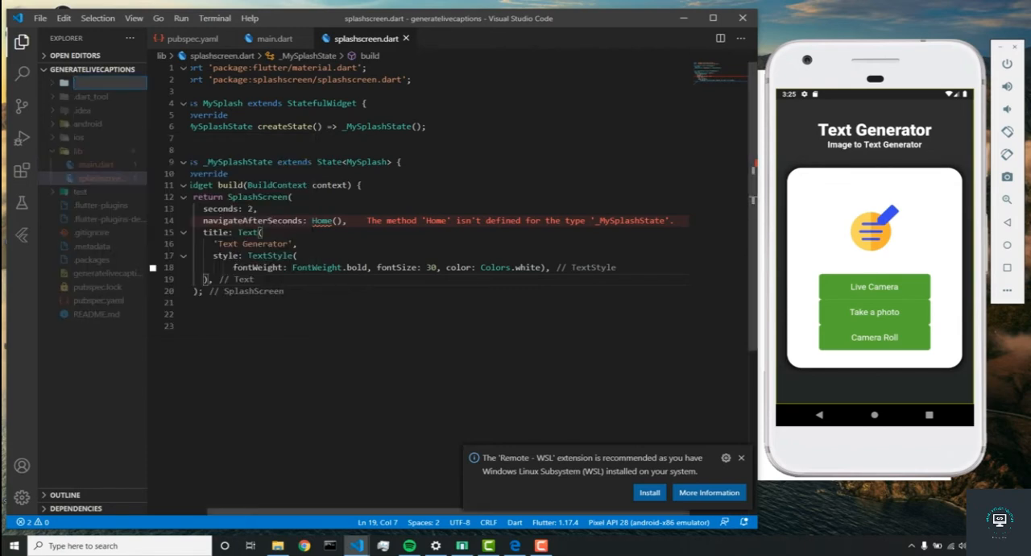
text(assets)
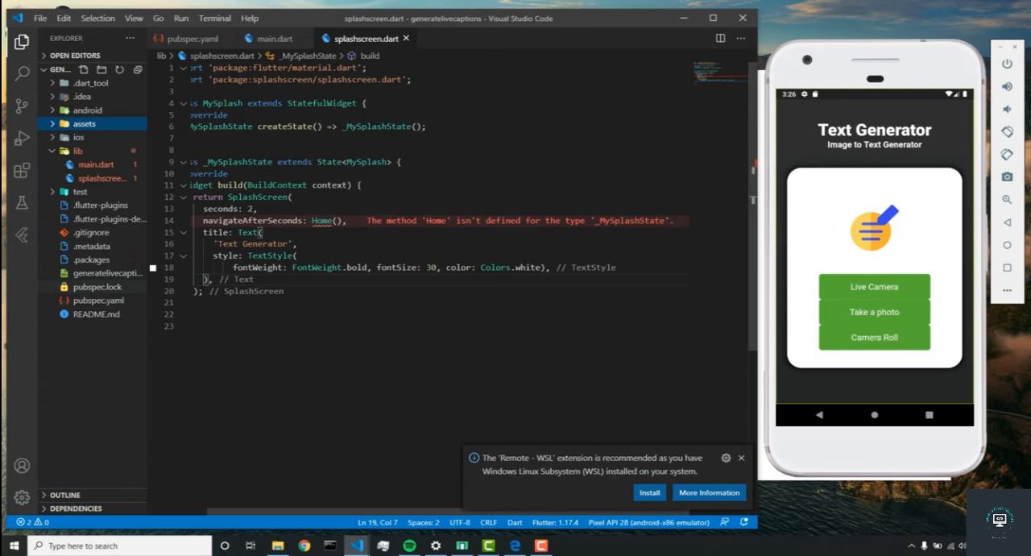
Look through pubspec.yaml toward the assets section for notepad.png.
click(179, 39)
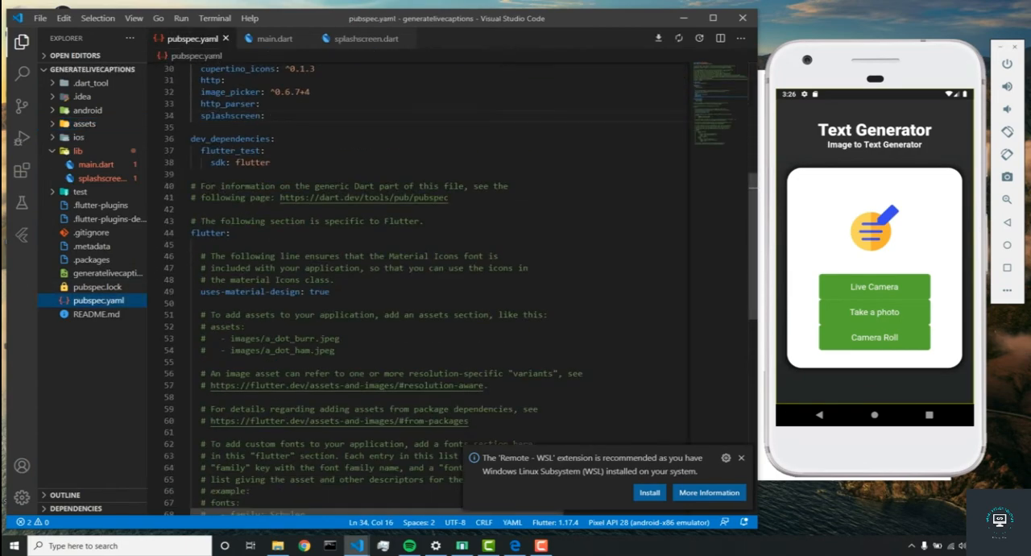
scroll(down, 3)
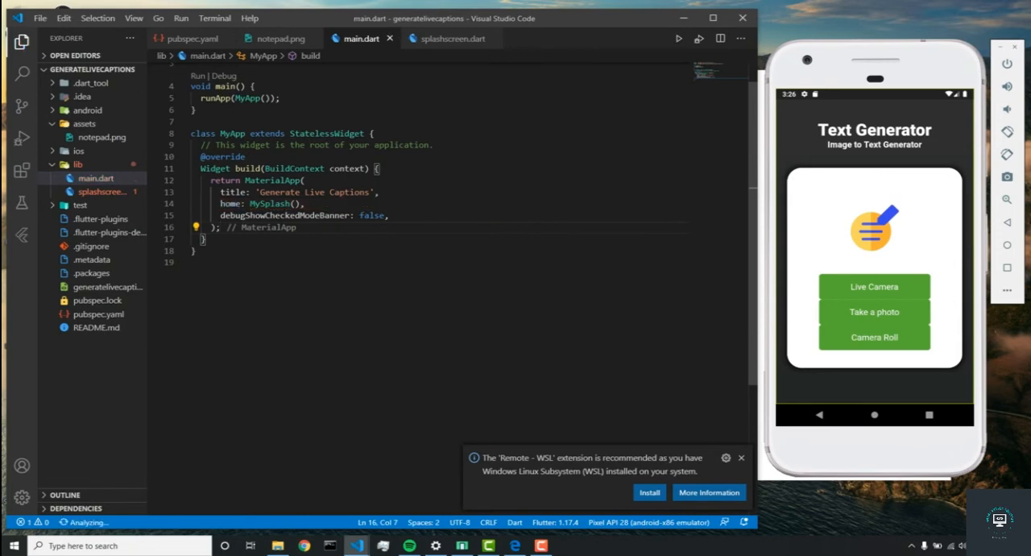
Return to splashscreen.dart and begin a gradientBackground property below the title.
click(456, 39)
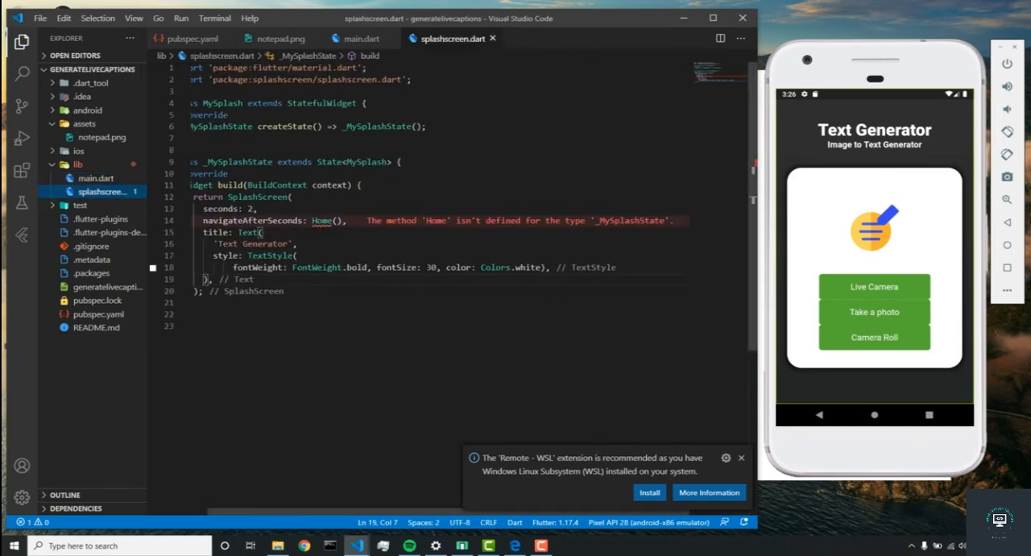
scroll(down, 3)
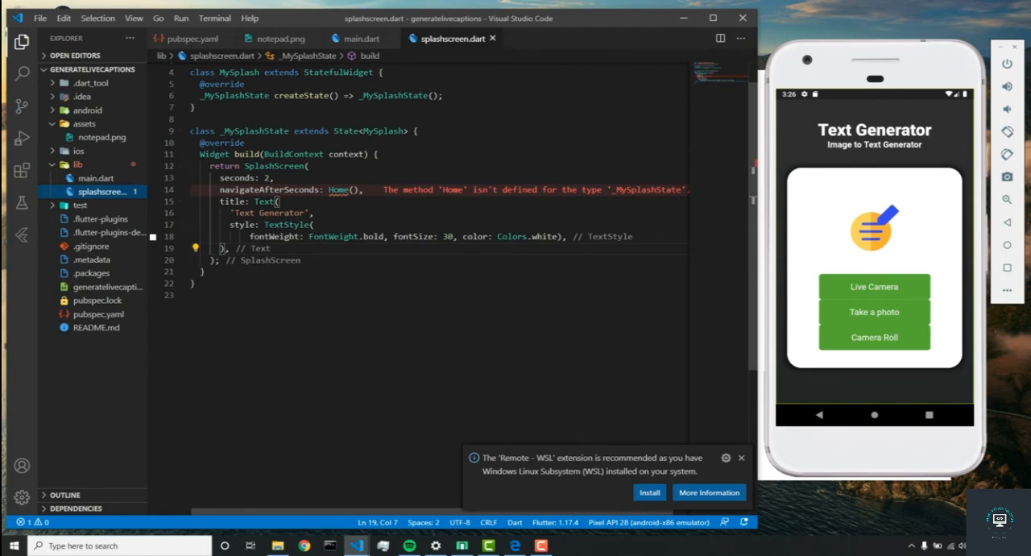
text(gra)
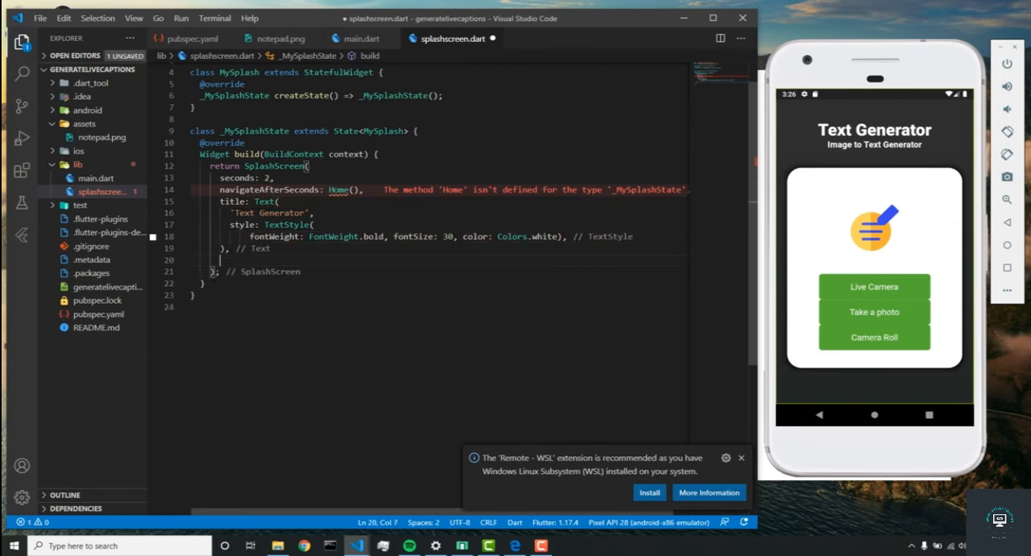
Set gradientBackground to a LinearGradient from Alignment.topCenter to Alignment.bottomCenter.
text(gradientBackground:)
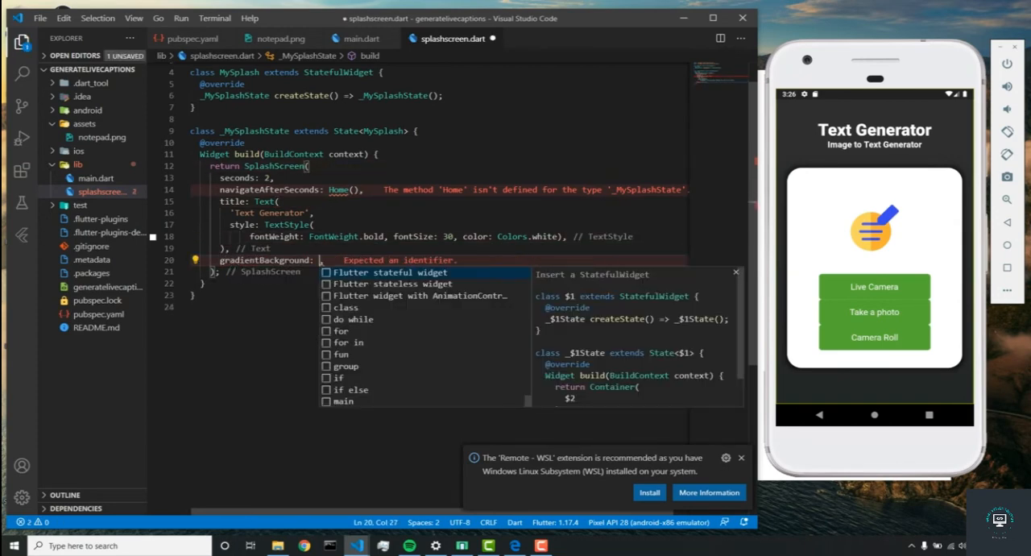
text(LinearGradient)
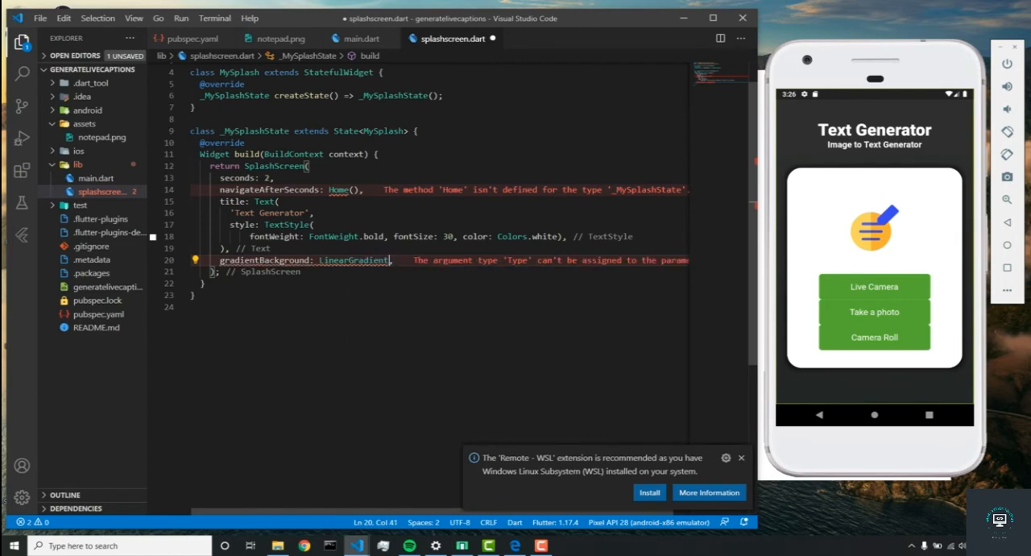
text((begin:)
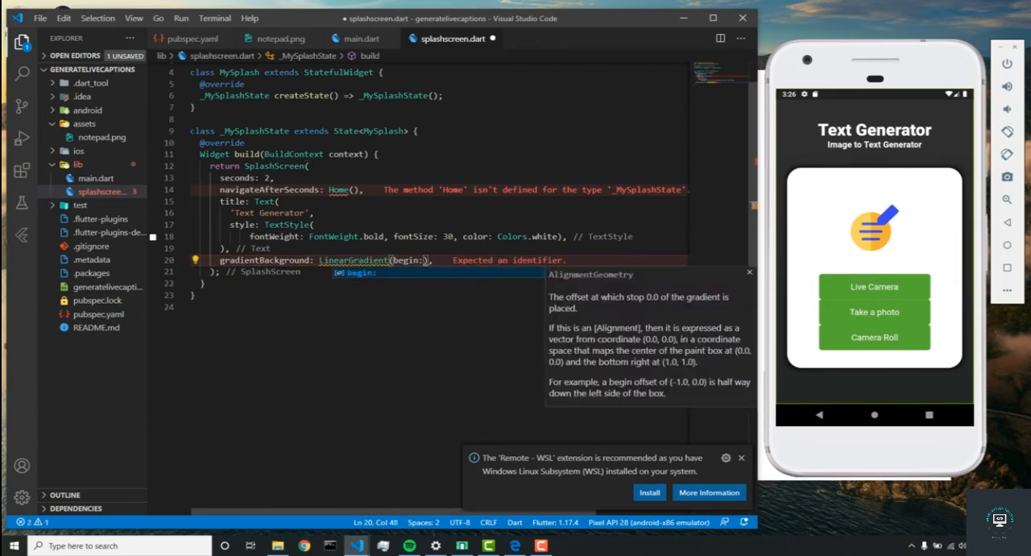
text(Alignment.topCenter,)
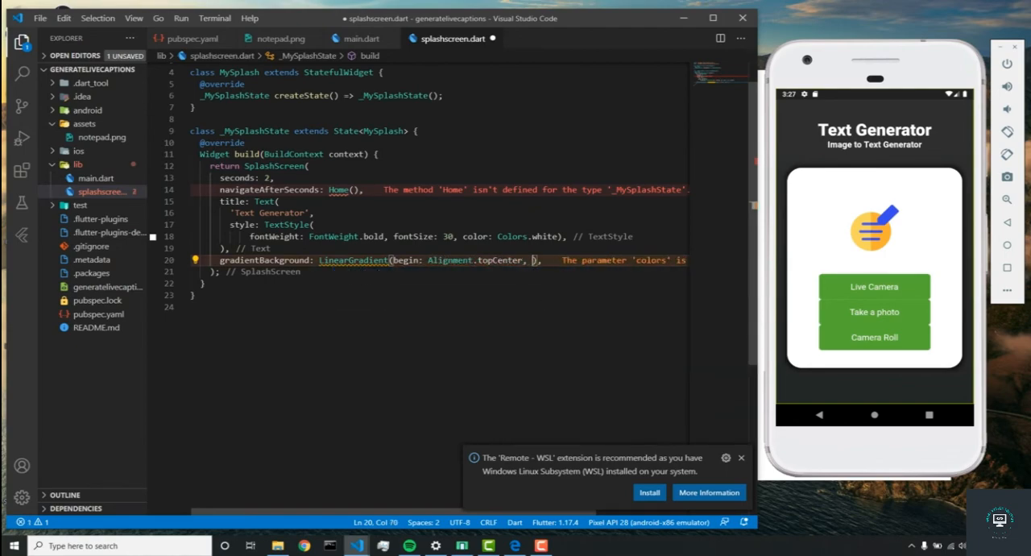
text(end: Alignment)
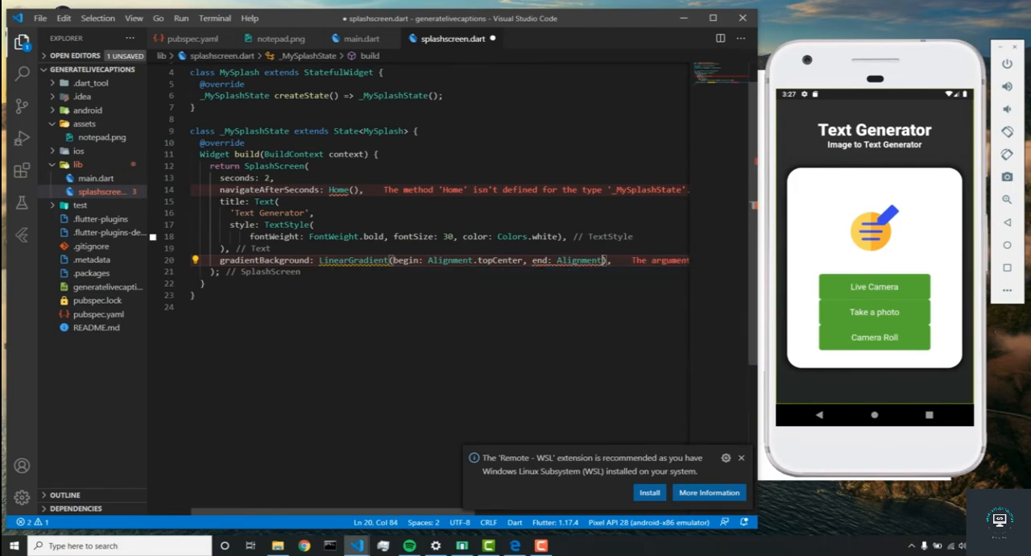
text(.bottomCenter, stops:)
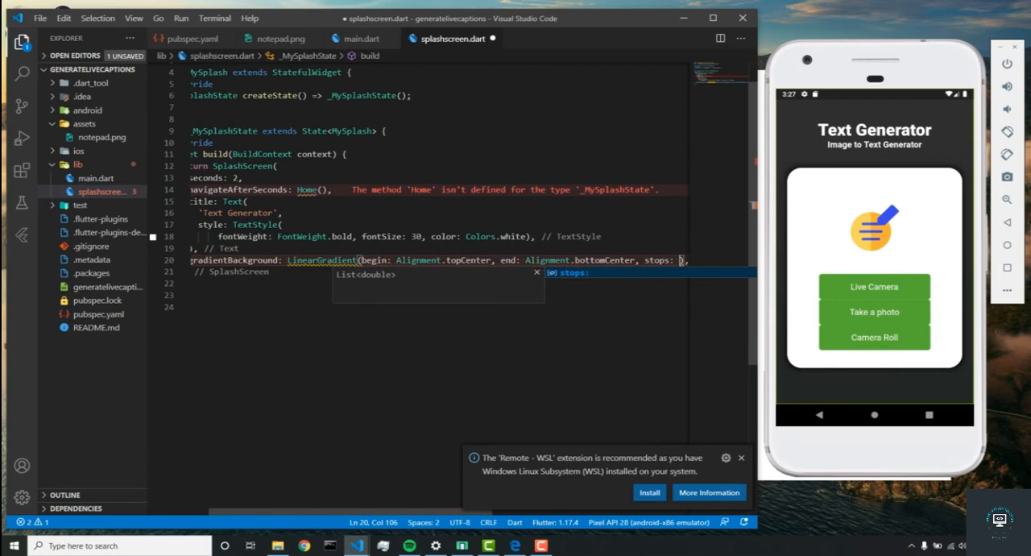
Give the gradient stops [0.004, 1] and two Color(0xFF...) colour values.
text(0.004, 1], colors: [Color(0x)
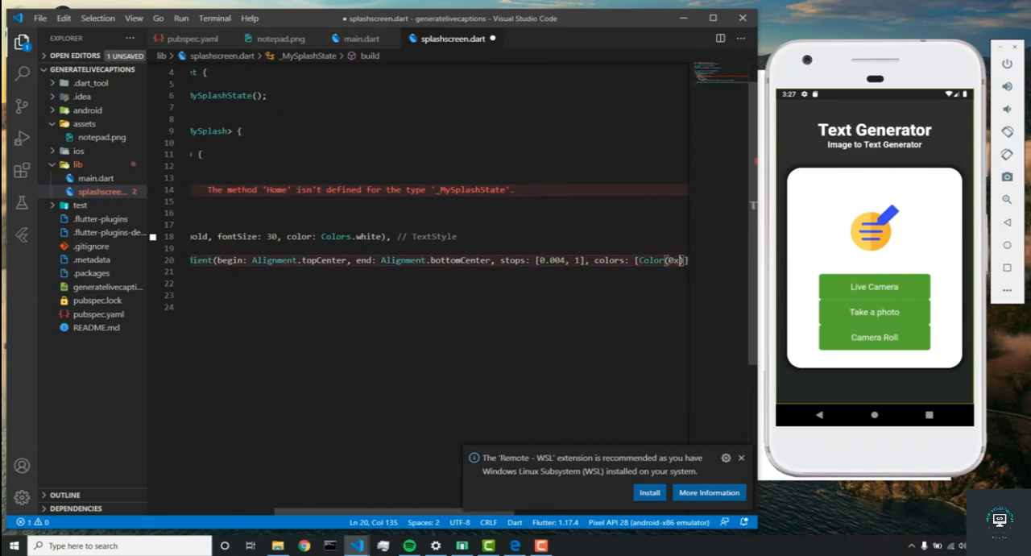
text(FF232526)
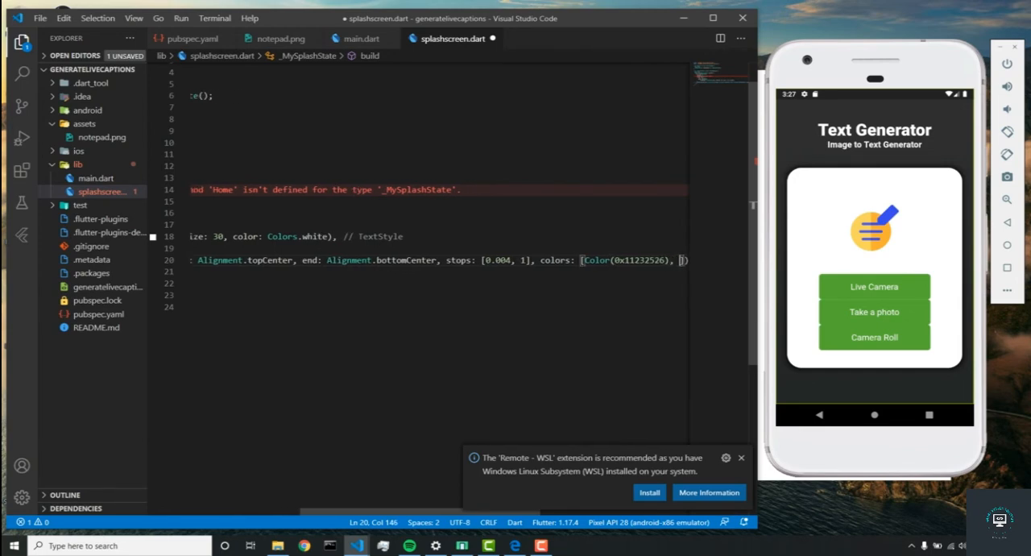
text(Color()
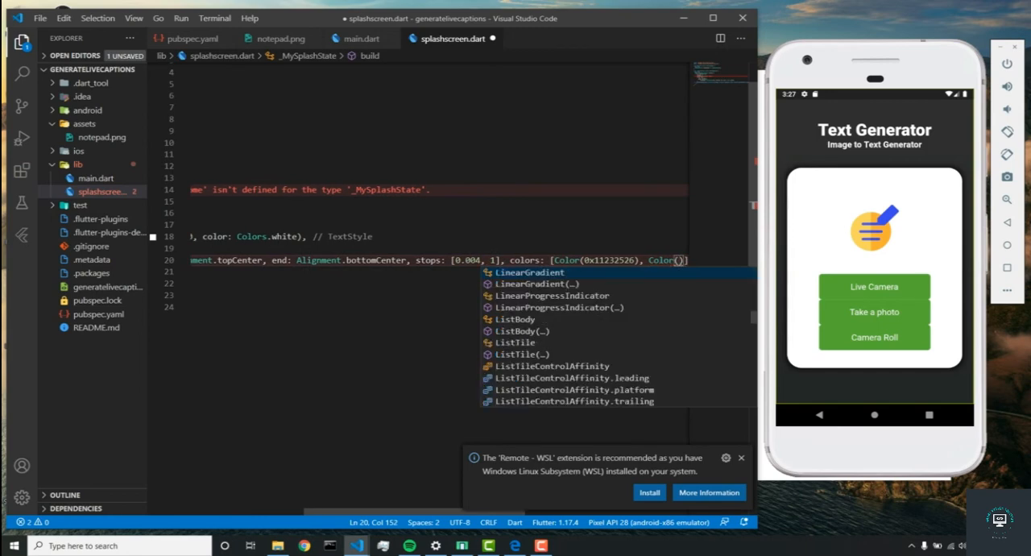
text(0xFF232526)]),)
text(loader)
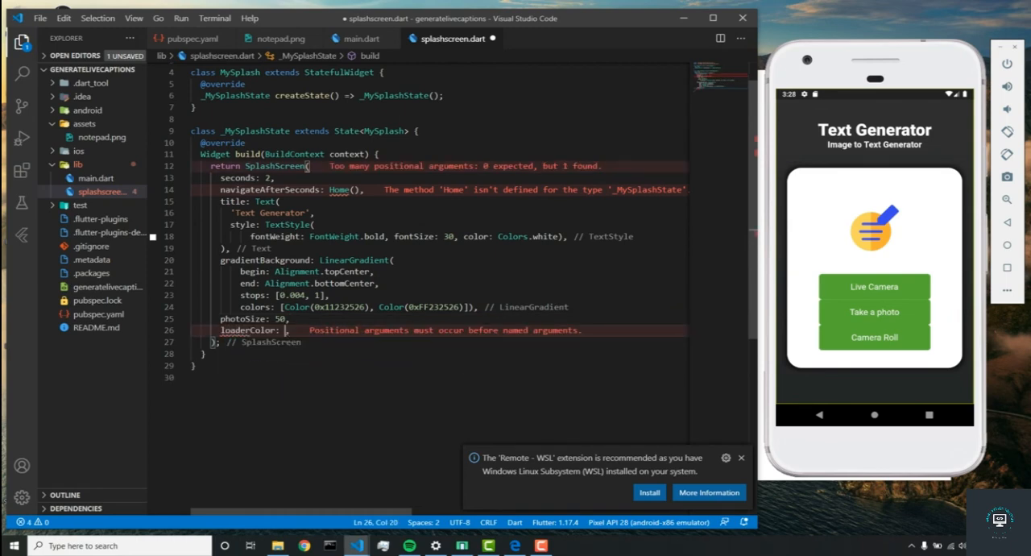
Add photoSize: 50 and start a loaderColor: Colors setting on the SplashScreen.
text(Co)
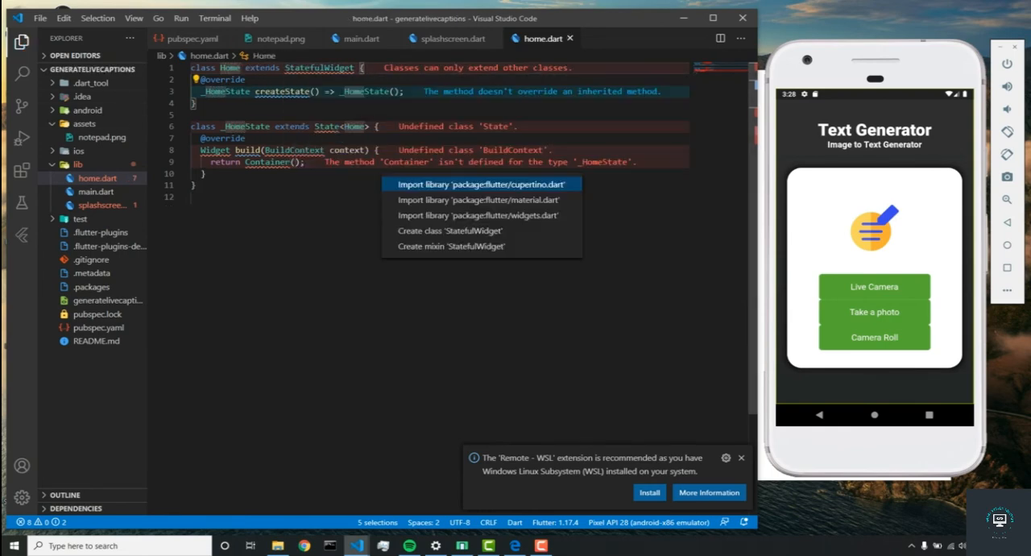
Import package:flutter/material.dart into home.dart via the quick fix.
click(480, 199)
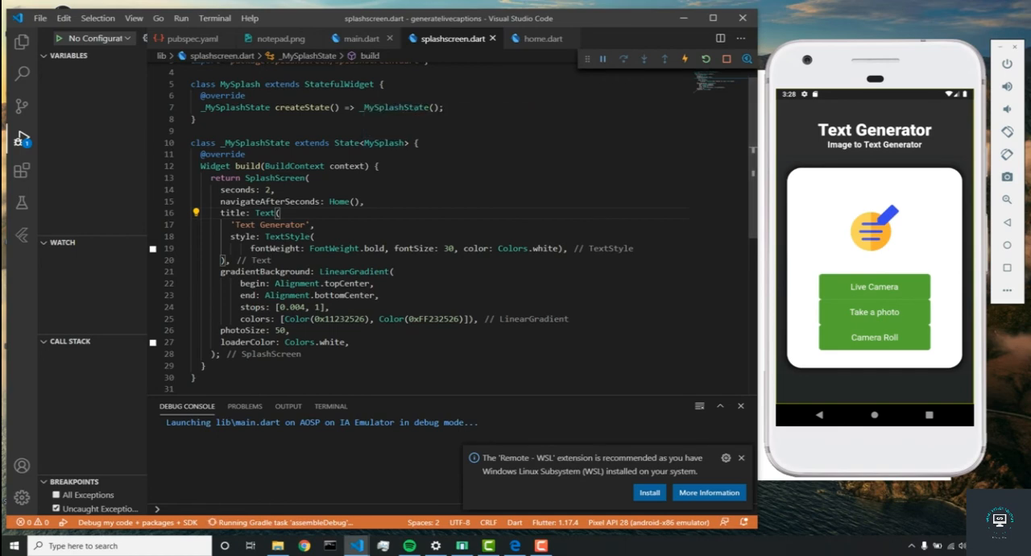
Review main.dart, splashscreen.dart and home.dart, save home.dart and run the app on the emulator.
click(355, 38)
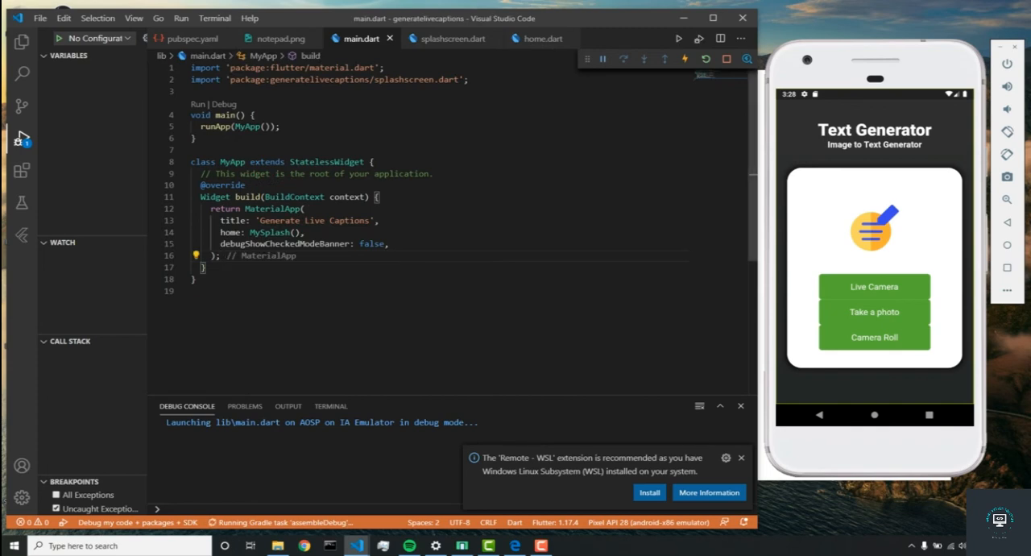
click(540, 39)
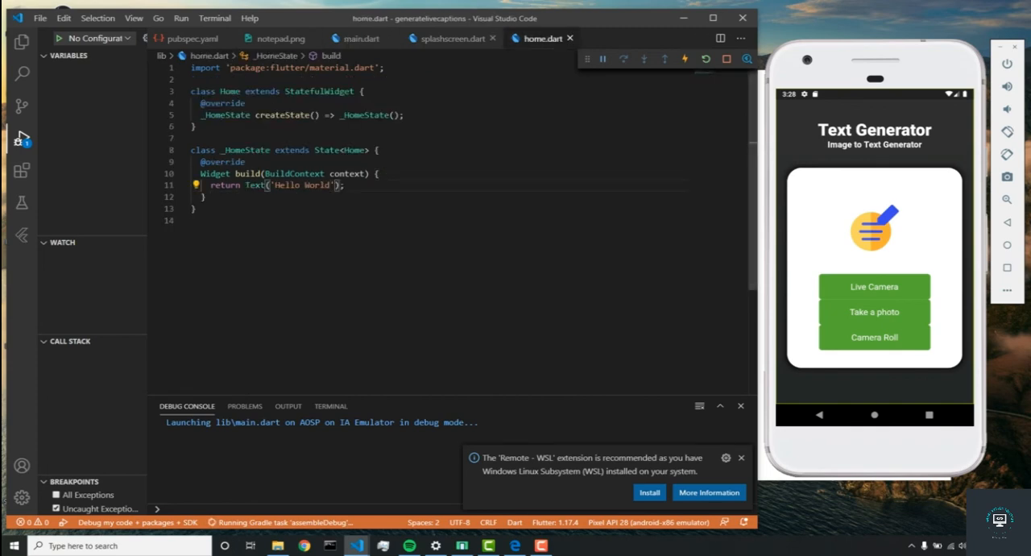
click(456, 39)
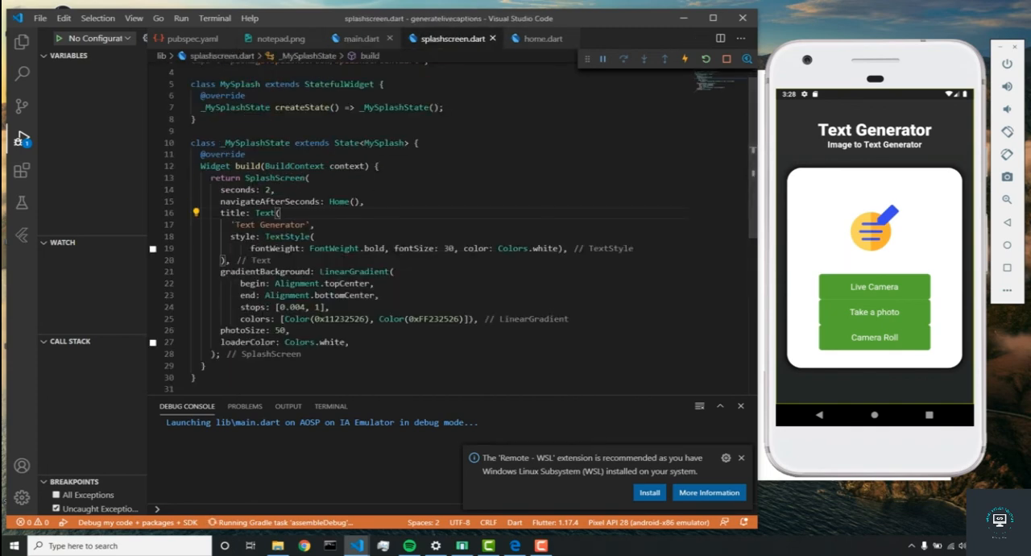
click(359, 39)
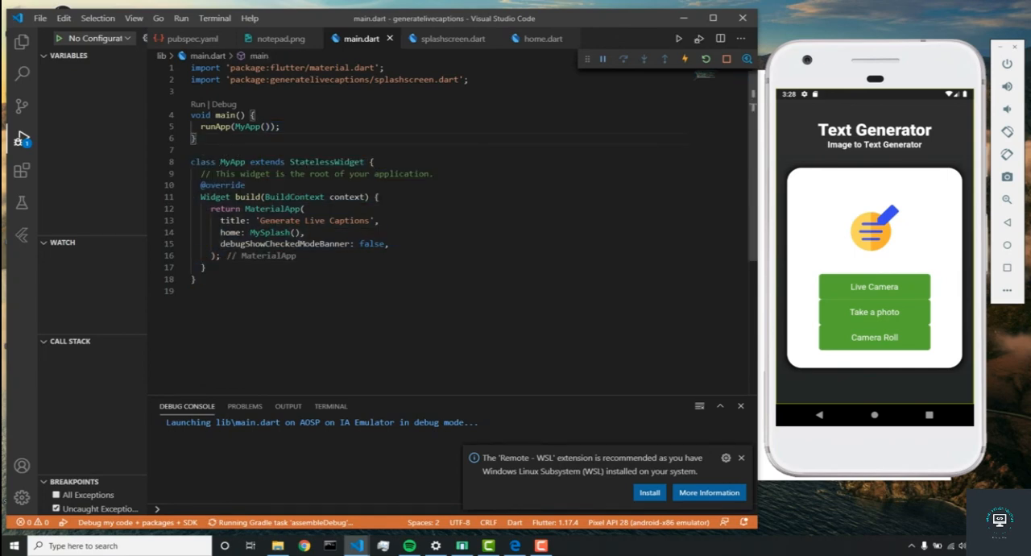
click(544, 39)
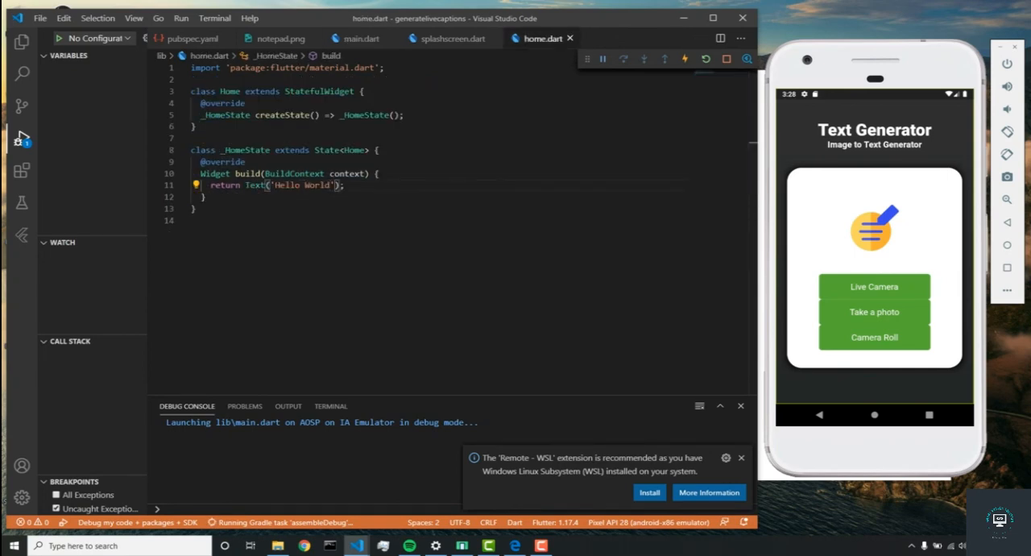
key(ctrl+a)
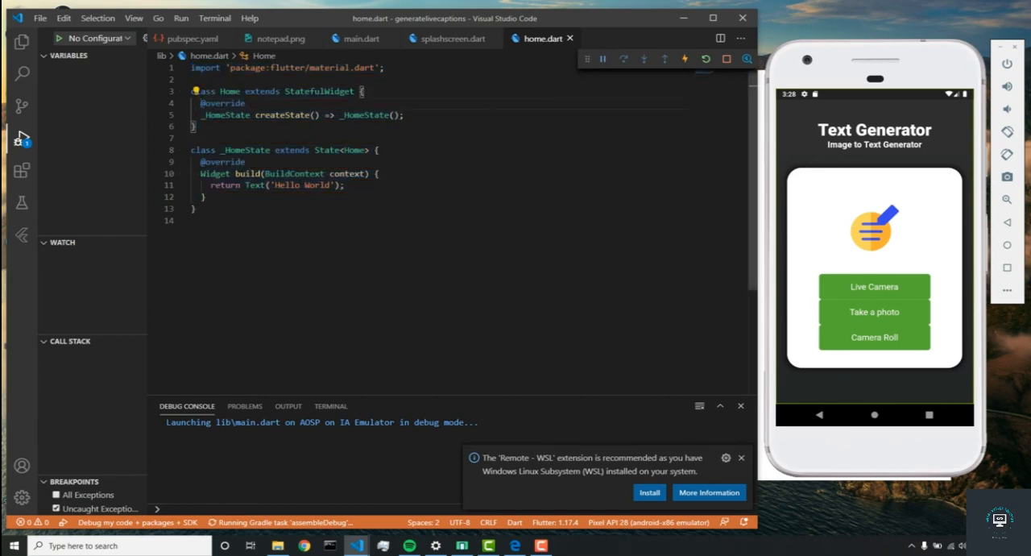
click(742, 458)
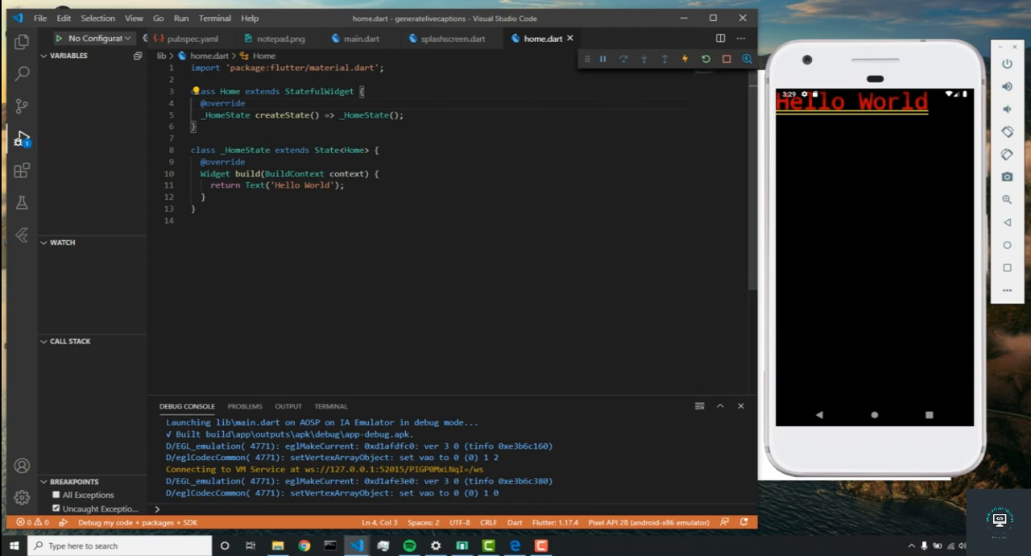
Check splashscreen.dart and the notepad.png asset, then bring up pubspec.yaml's assets section.
click(451, 39)
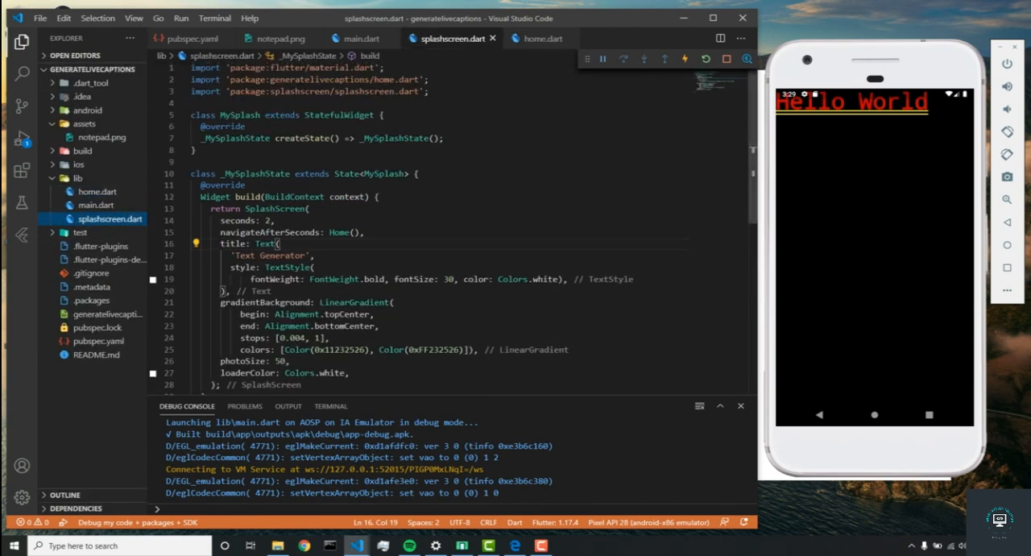
click(723, 56)
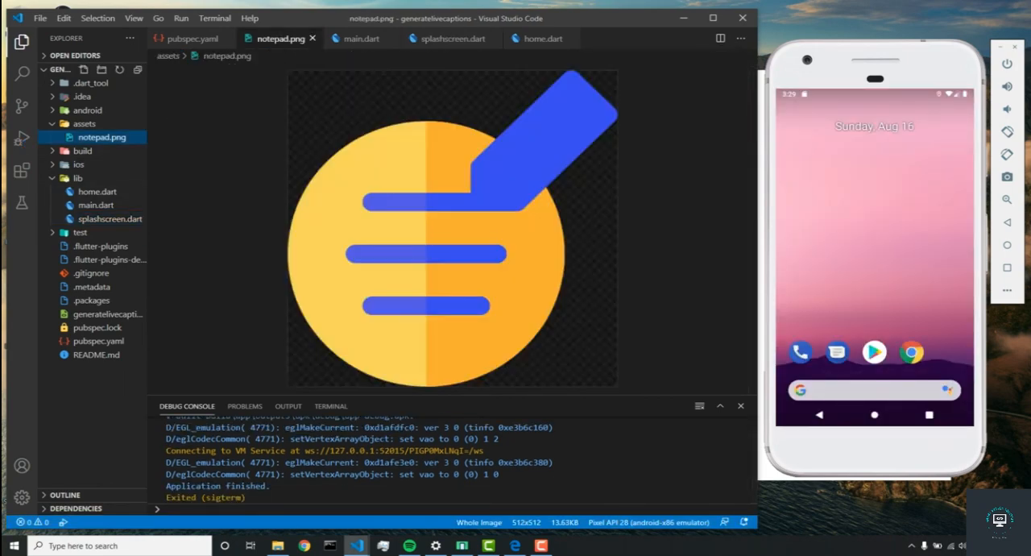
click(184, 39)
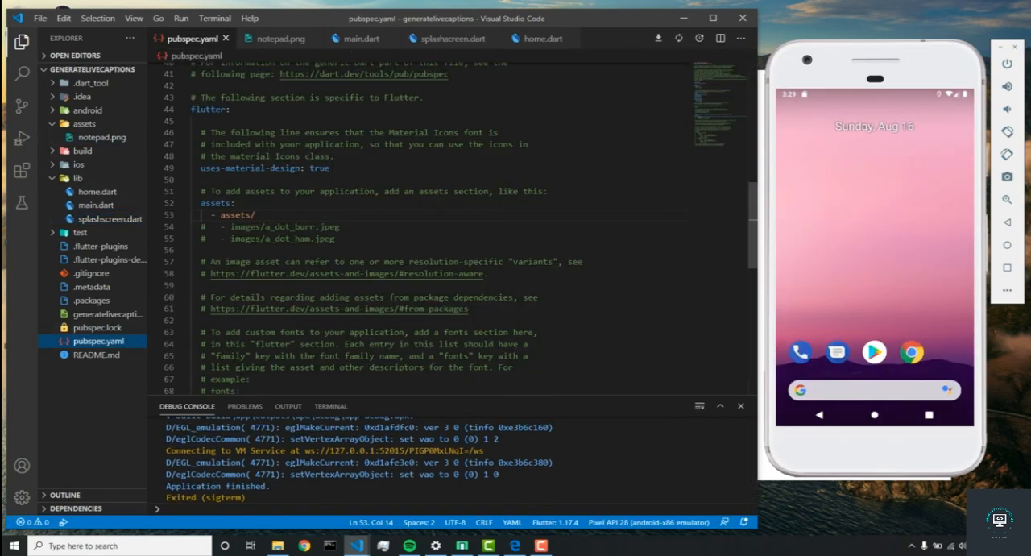